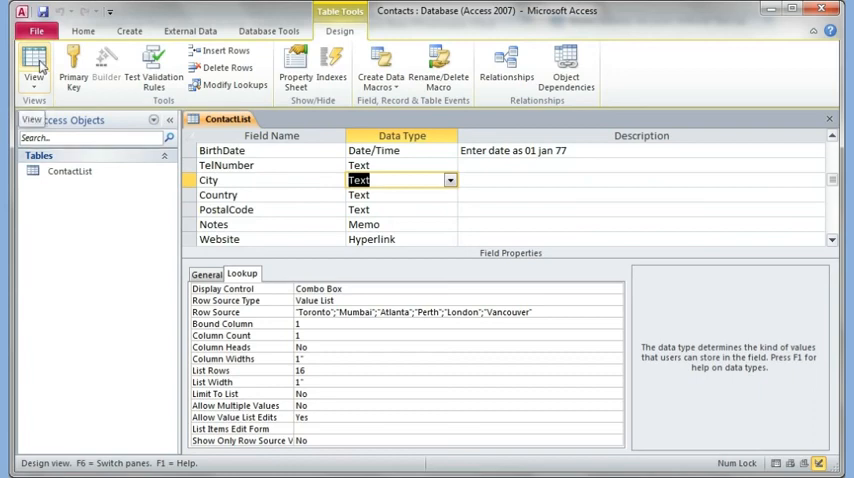
Switch ContactList to Datasheet View and check the first contact's City value
{"action": "left_click", "coordinate": [32, 64]}
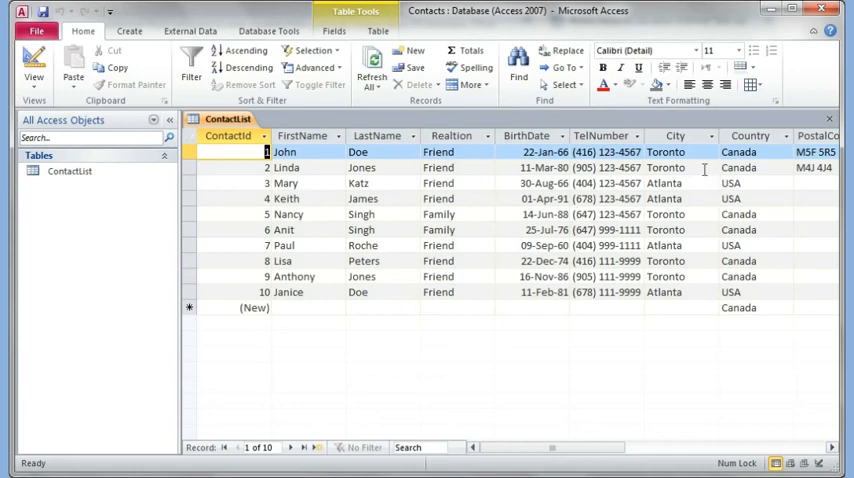
{"action": "left_click", "coordinate": [708, 168]}
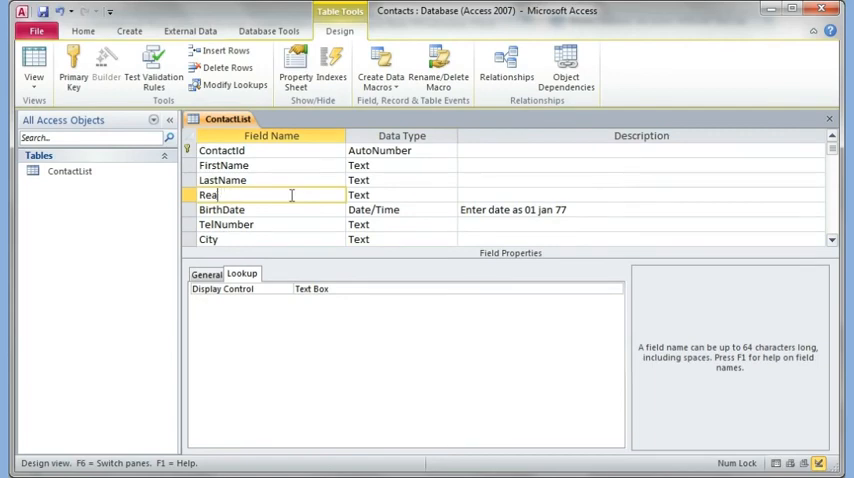
Finish retyping the field name as Relation and return to the records
{"action": "type", "text": "lation"}
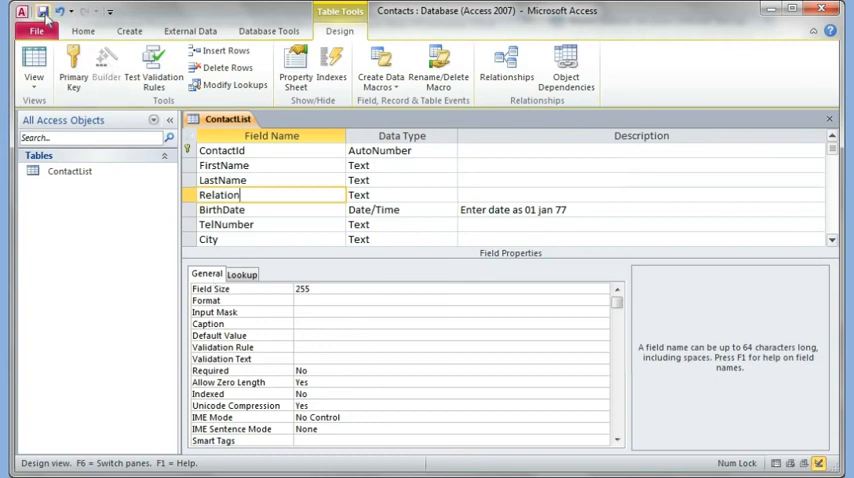
{"action": "left_click", "coordinate": [32, 70]}
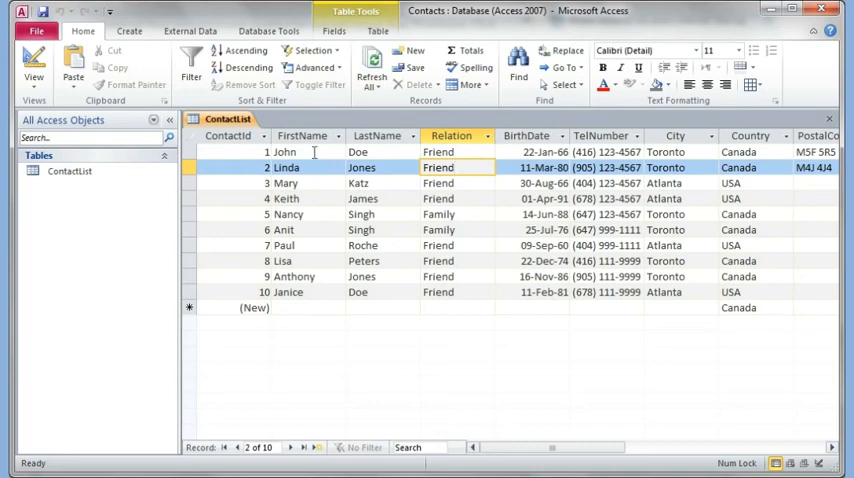
{"action": "left_click", "coordinate": [300, 152]}
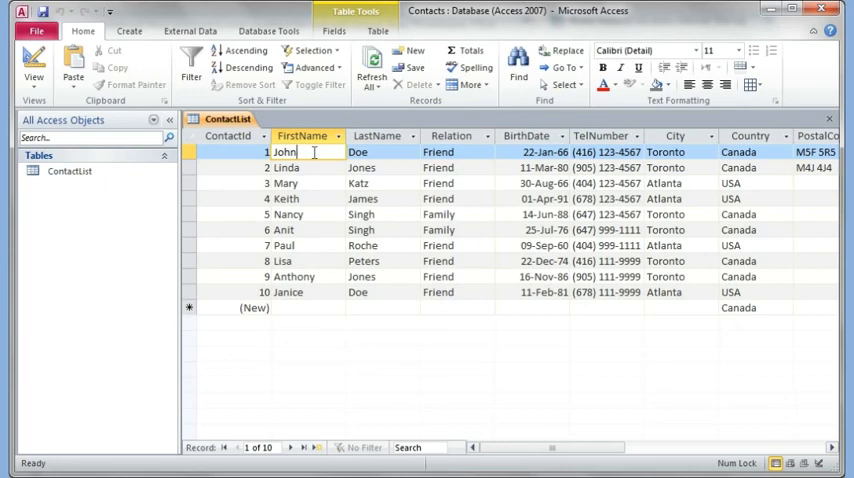
{"action": "left_click", "coordinate": [242, 52]}
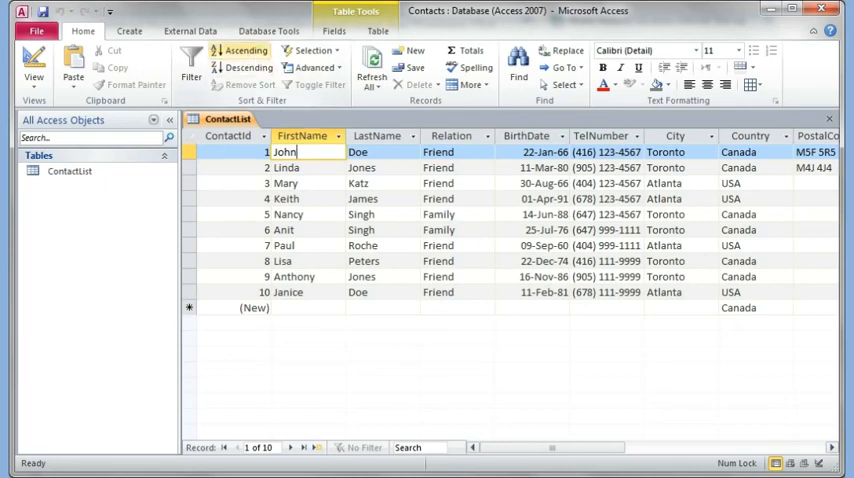
{"action": "left_click", "coordinate": [242, 50]}
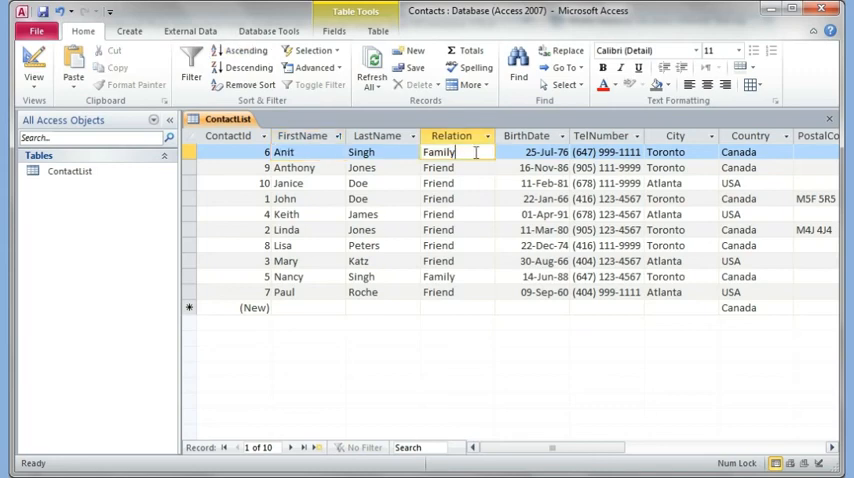
{"action": "left_click", "coordinate": [242, 50]}
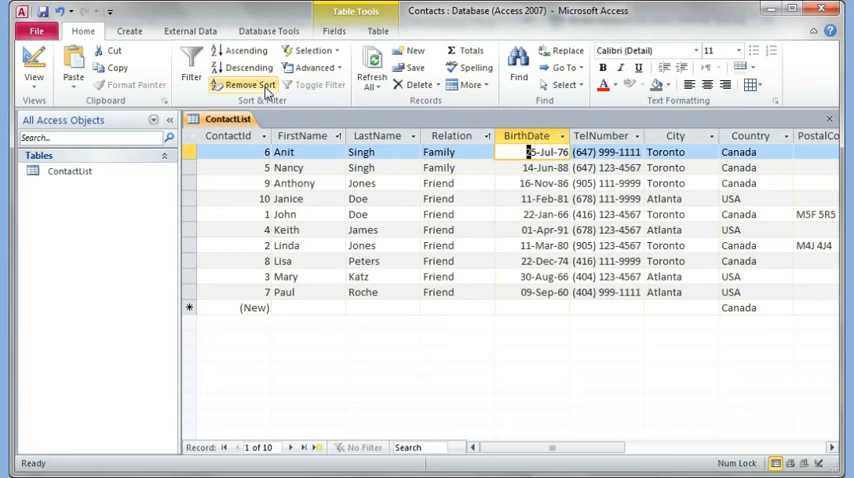
{"action": "left_click", "coordinate": [242, 52]}
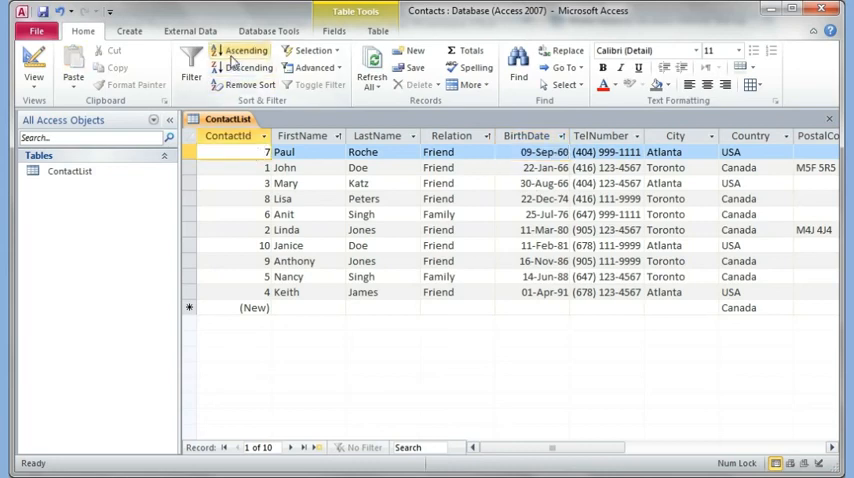
{"action": "left_click", "coordinate": [244, 52]}
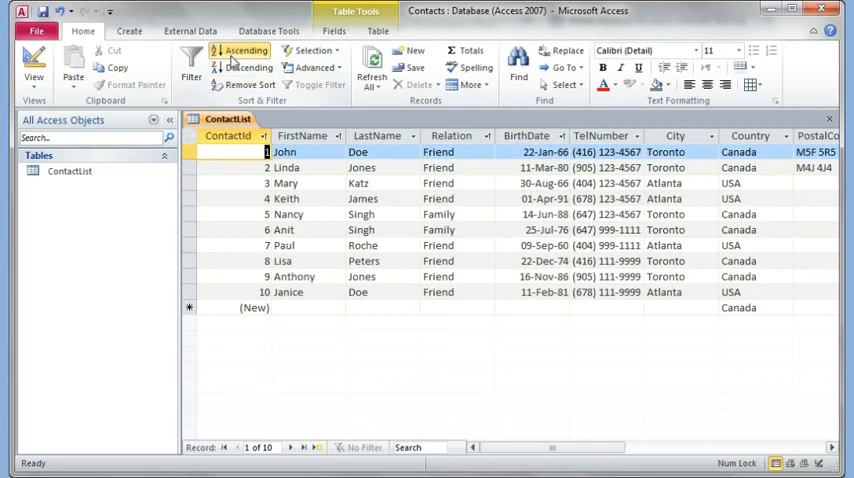
{"action": "scroll", "scroll_direction": "right", "scroll_amount": 3}
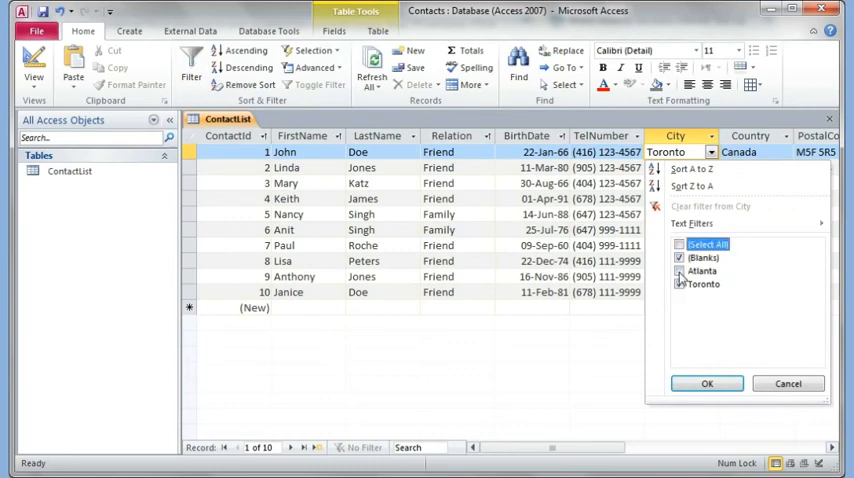
{"action": "left_click", "coordinate": [708, 384]}
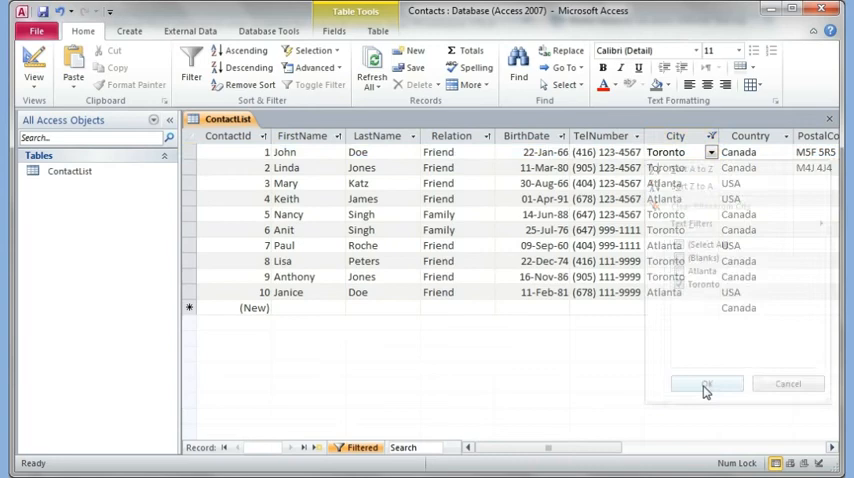
{"action": "left_click", "coordinate": [706, 384]}
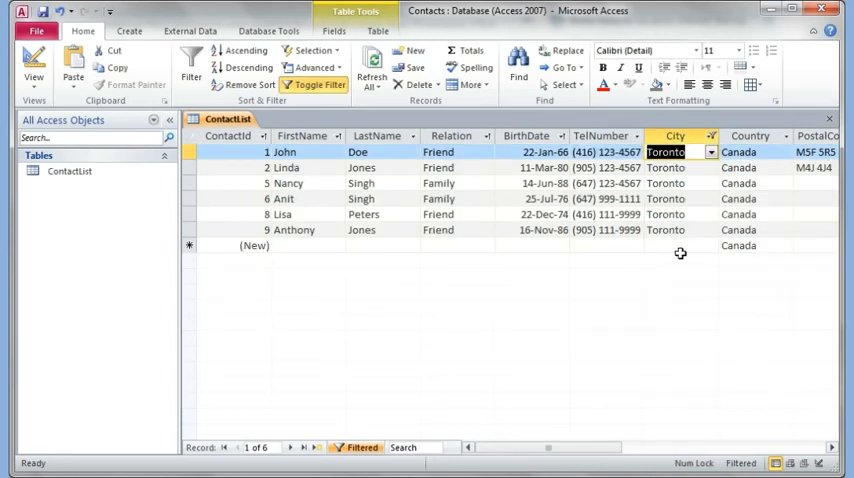
{"action": "mouse_move", "coordinate": [676, 214]}
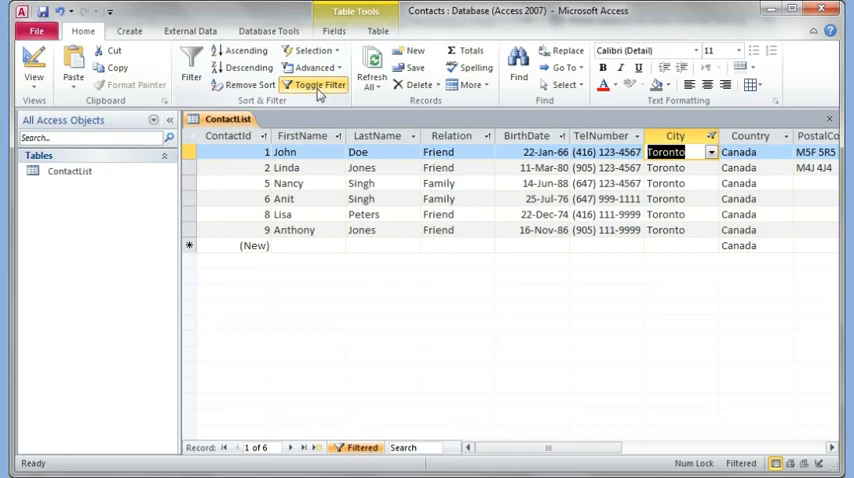
{"action": "left_click", "coordinate": [314, 84]}
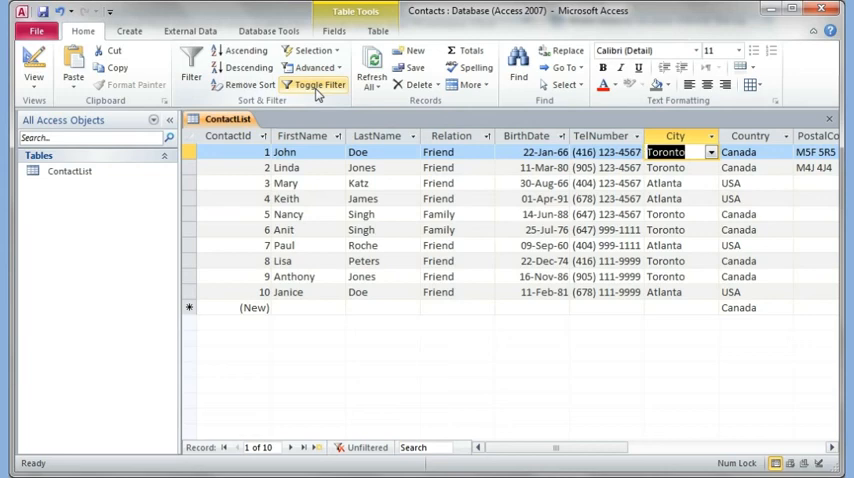
{"action": "left_click", "coordinate": [708, 136]}
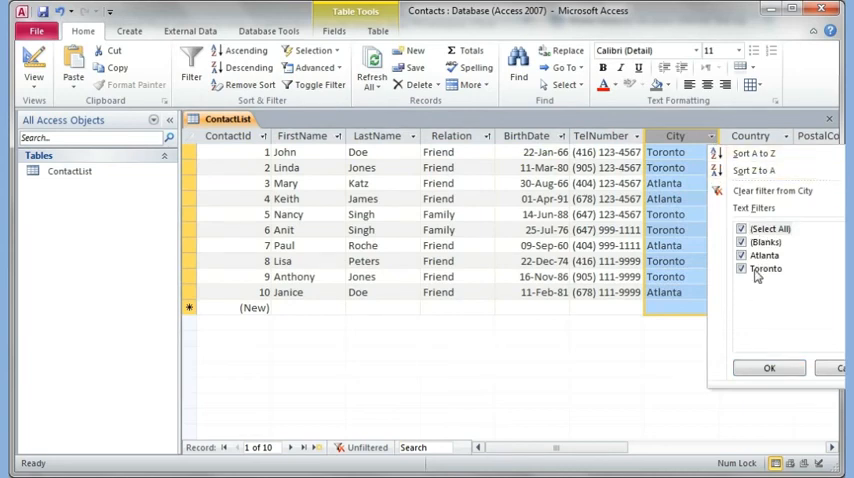
{"action": "left_click", "coordinate": [768, 368]}
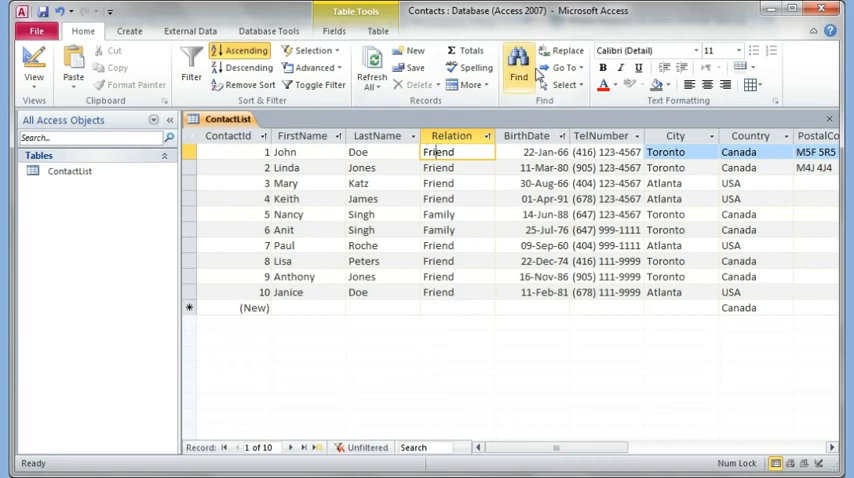
{"action": "mouse_move", "coordinate": [564, 52]}
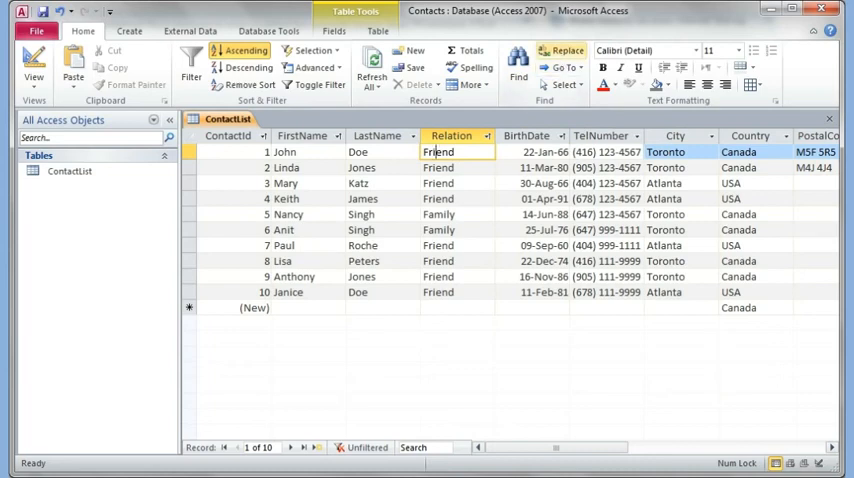
Set up Find and Replace with Paul → James, looking in the whole table
{"action": "left_click", "coordinate": [566, 50]}
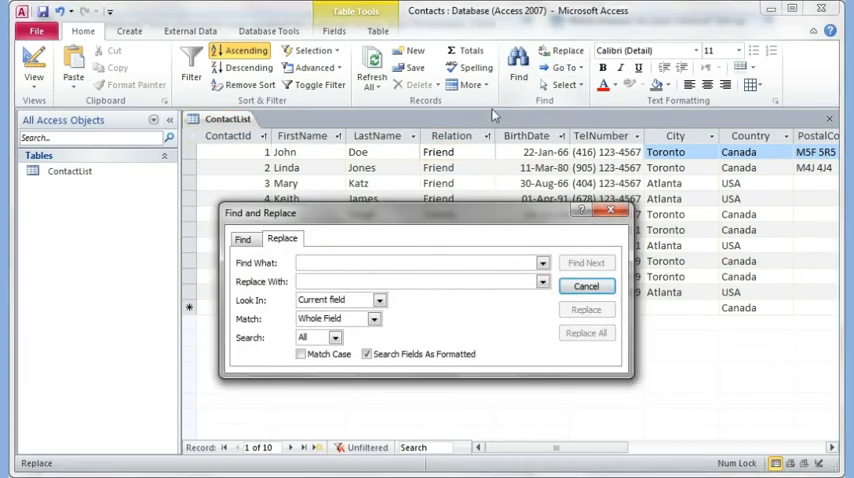
{"action": "type", "text": "Pal"}
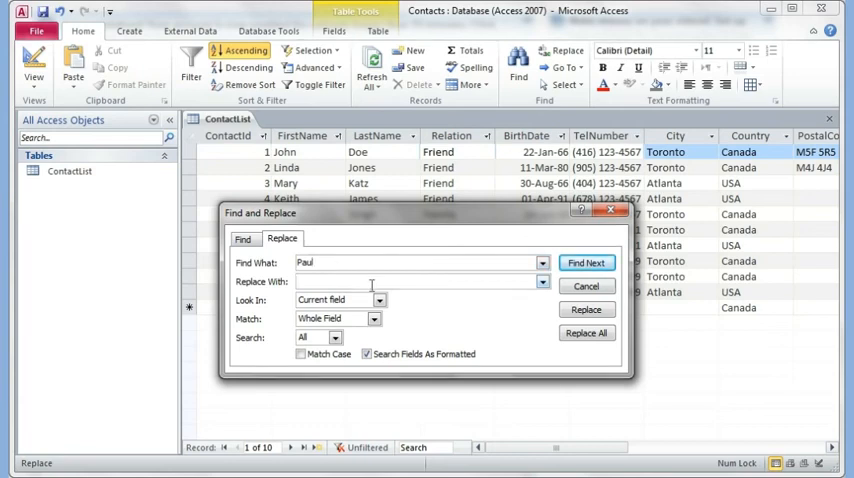
{"action": "type", "text": "Jame"}
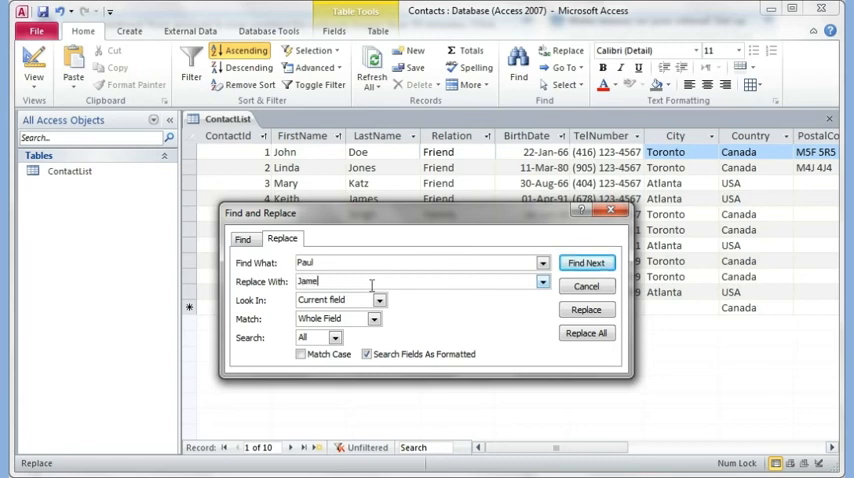
{"action": "type", "text": "s"}
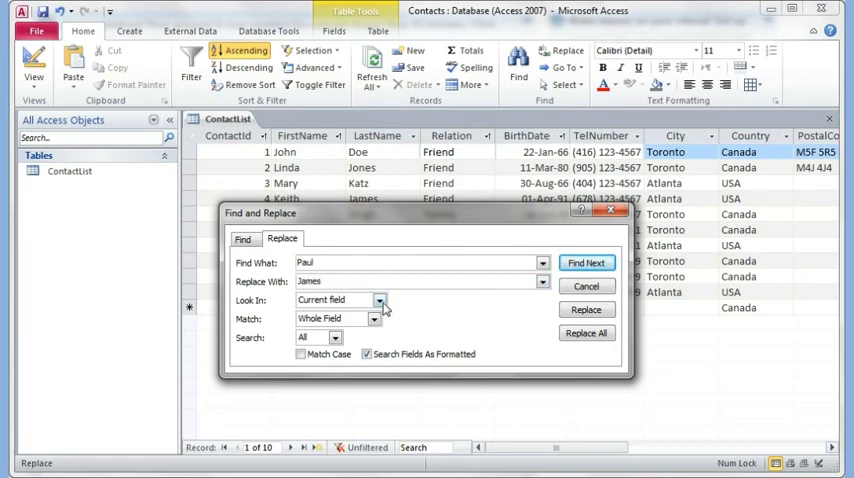
{"action": "left_click", "coordinate": [380, 300]}
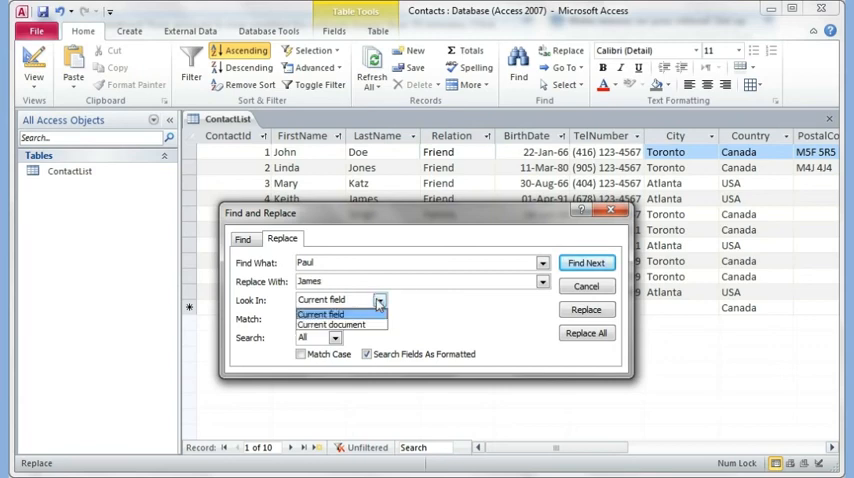
{"action": "left_click", "coordinate": [340, 324]}
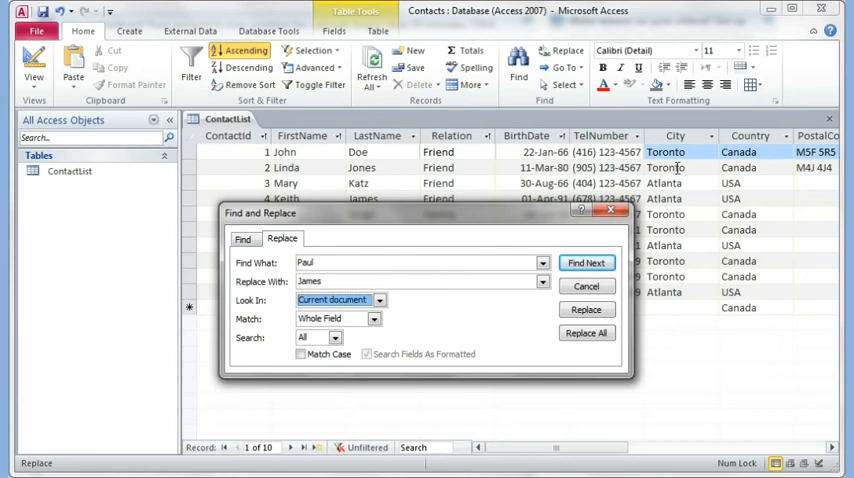
Find the first contact named Paul and replace it with James
{"action": "left_click", "coordinate": [586, 262]}
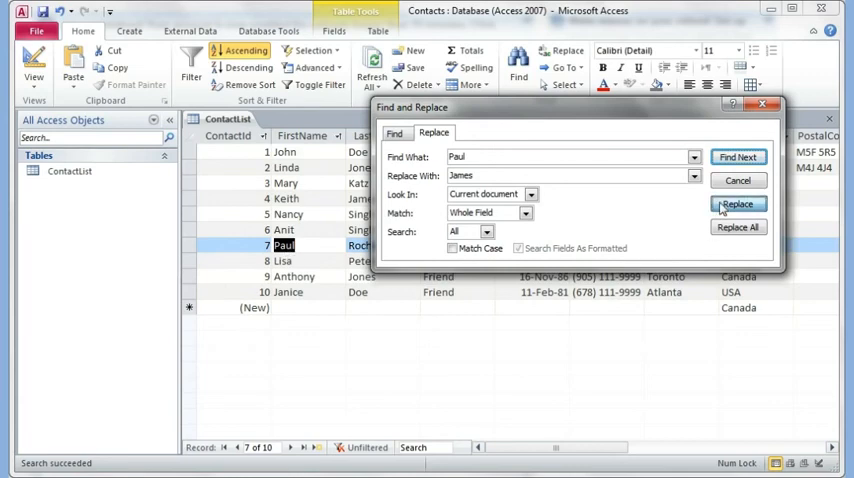
{"action": "left_click", "coordinate": [738, 204]}
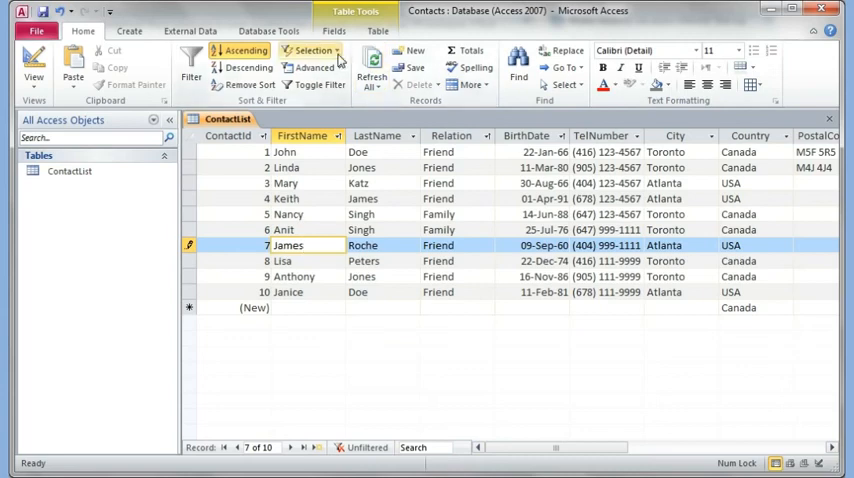
Filter contacts to city Atlanta by selection, then clear the filter and go to External Data
{"action": "left_click", "coordinate": [314, 50]}
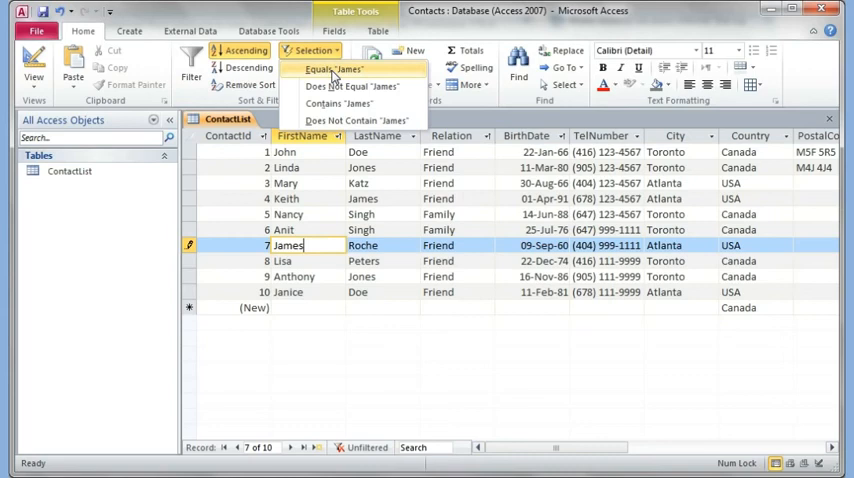
{"action": "mouse_move", "coordinate": [332, 86]}
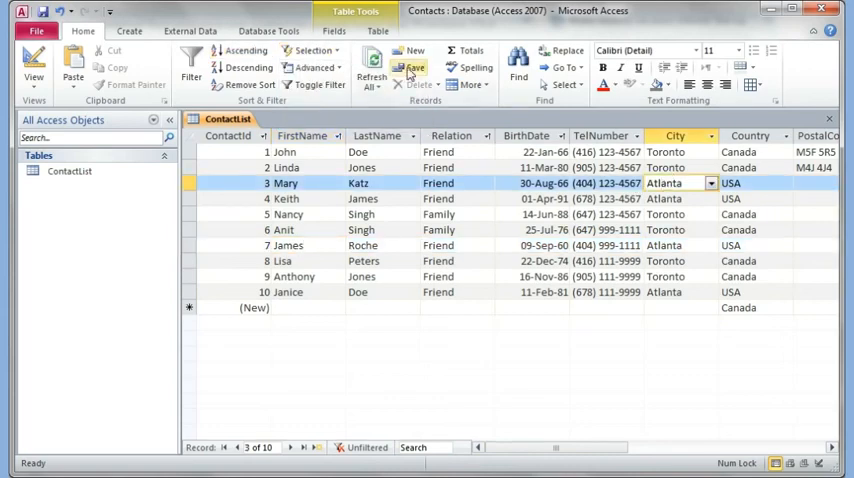
{"action": "left_click", "coordinate": [314, 50]}
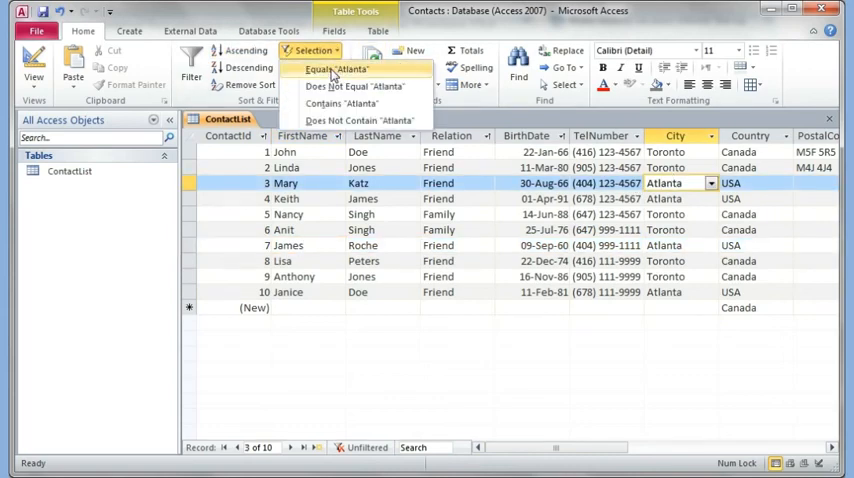
{"action": "left_click", "coordinate": [336, 68]}
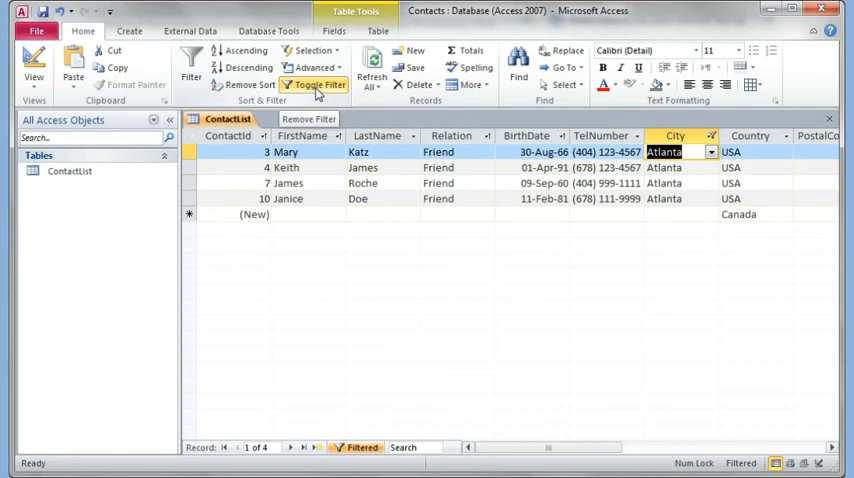
{"action": "left_click", "coordinate": [316, 84]}
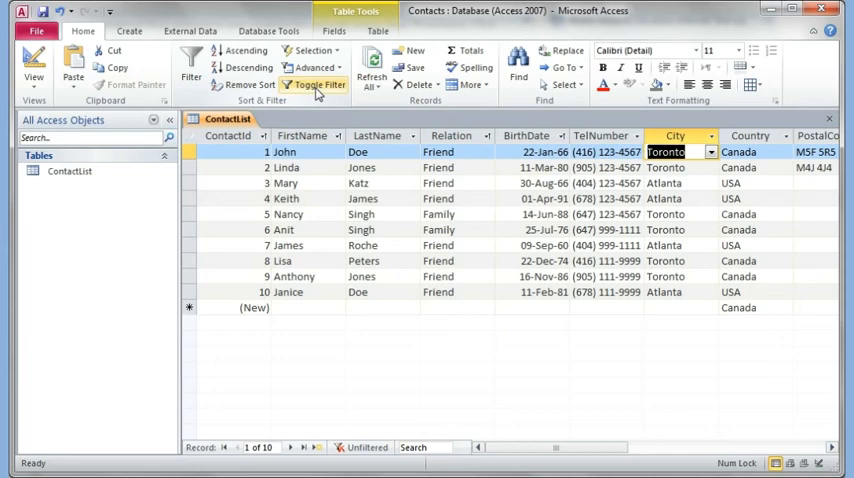
{"action": "left_click", "coordinate": [190, 32]}
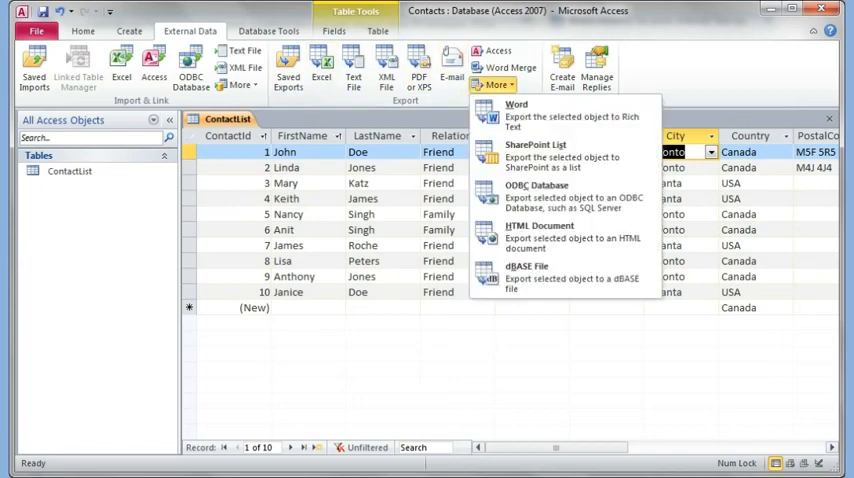
{"action": "mouse_move", "coordinate": [516, 110]}
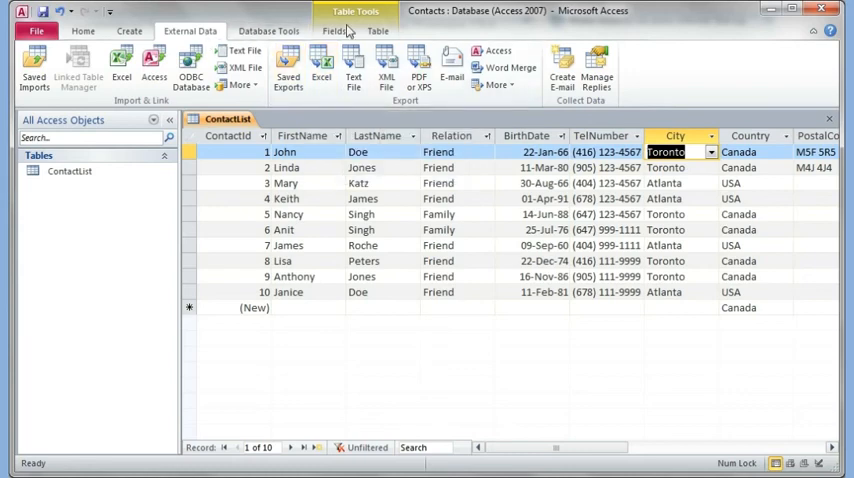
Browse the Table and Fields tool tabs, then switch ContactList to Design View
{"action": "left_click", "coordinate": [376, 32]}
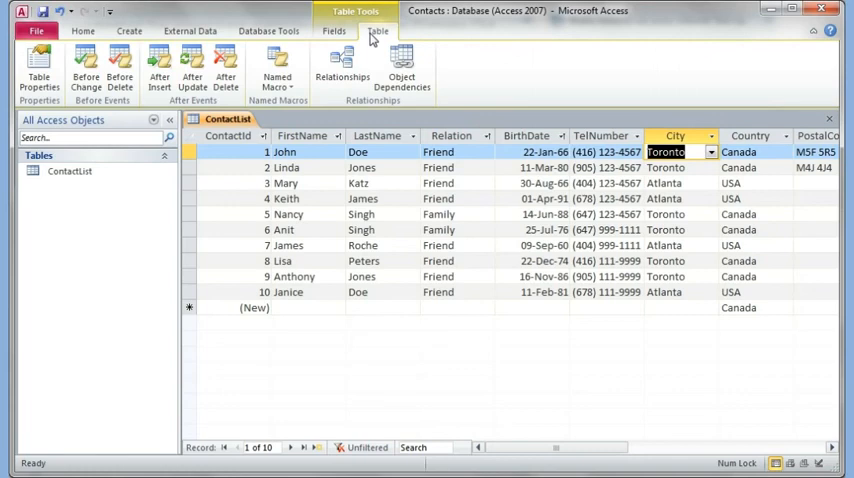
{"action": "left_click", "coordinate": [334, 32]}
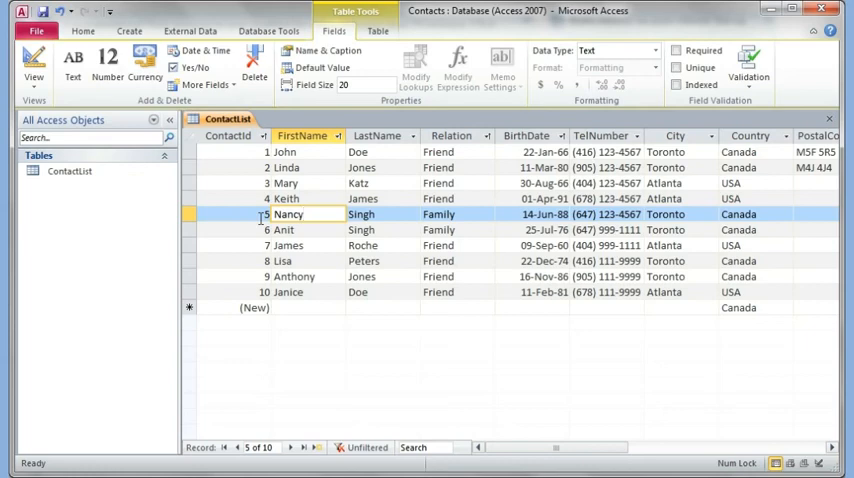
{"action": "double_click", "coordinate": [288, 214]}
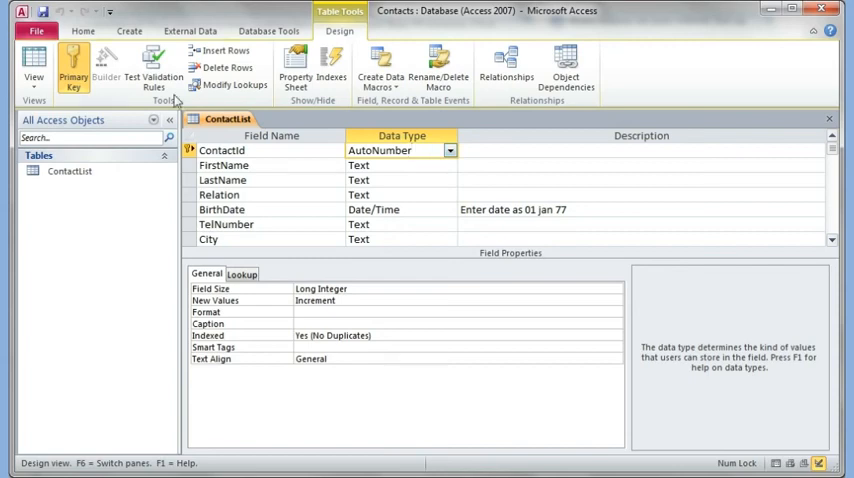
Save the ContactList table design and return to Datasheet View
{"action": "left_click", "coordinate": [32, 70]}
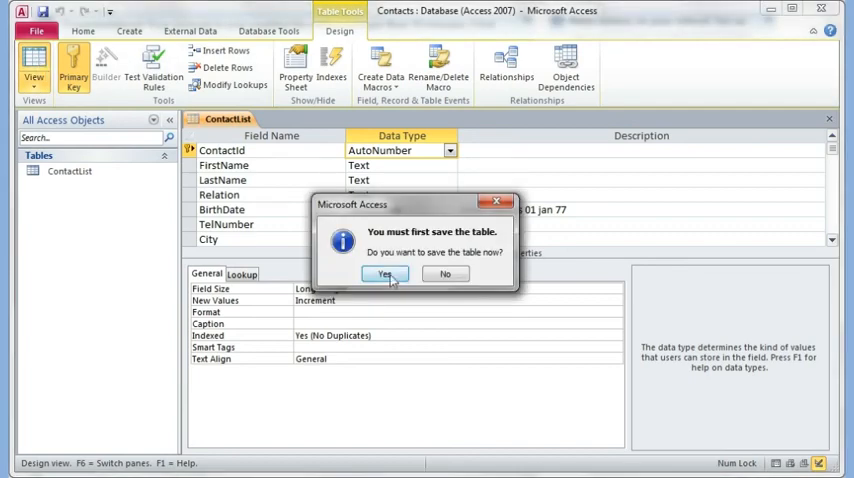
{"action": "left_click", "coordinate": [384, 274]}
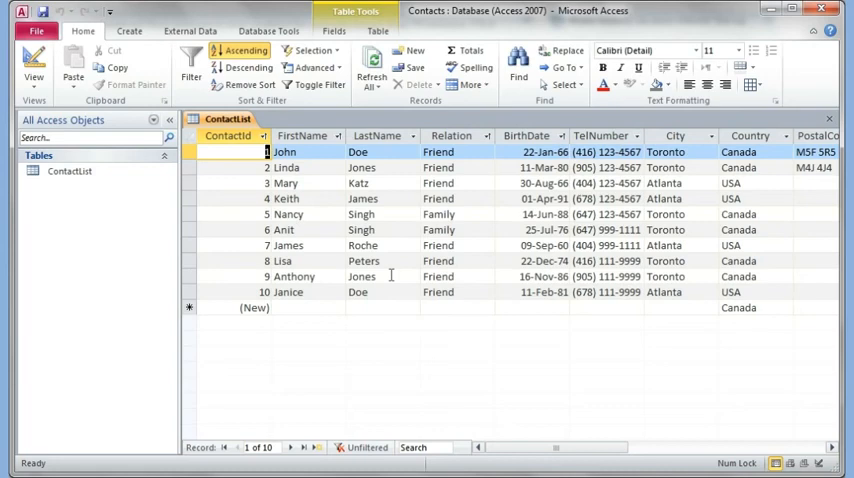
Close the ContactList table and show the Create ribbon
{"action": "left_click", "coordinate": [308, 308]}
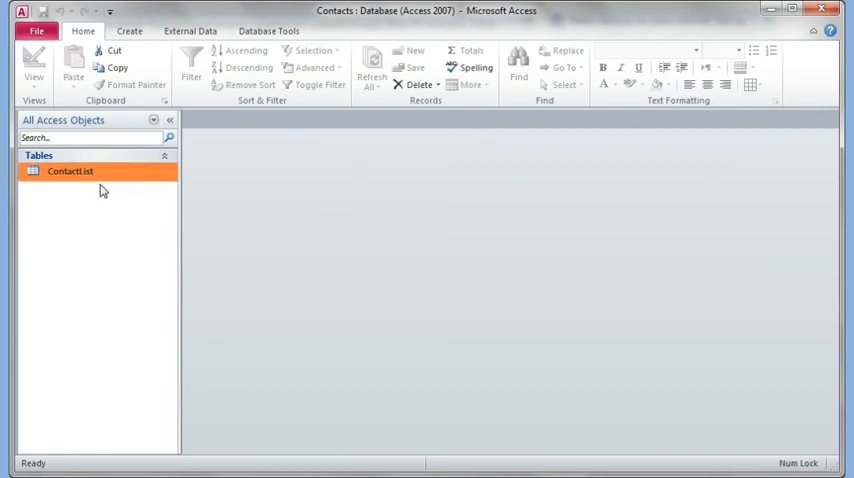
{"action": "mouse_move", "coordinate": [84, 172]}
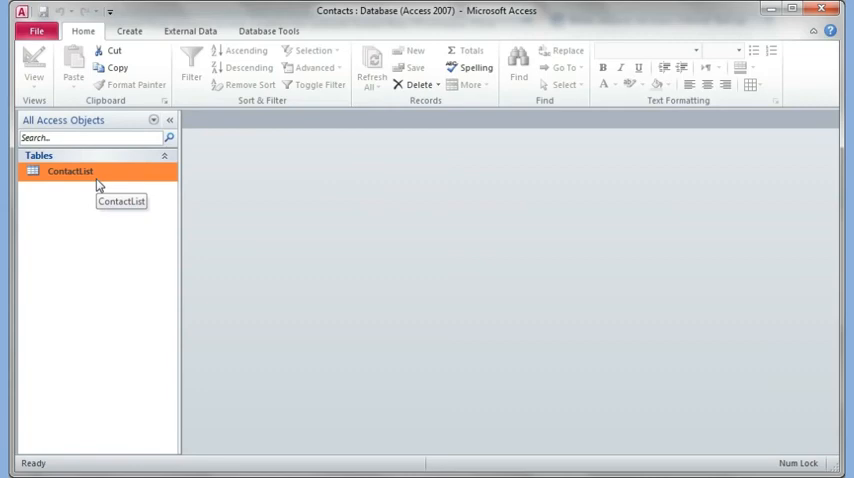
{"action": "left_click", "coordinate": [128, 32]}
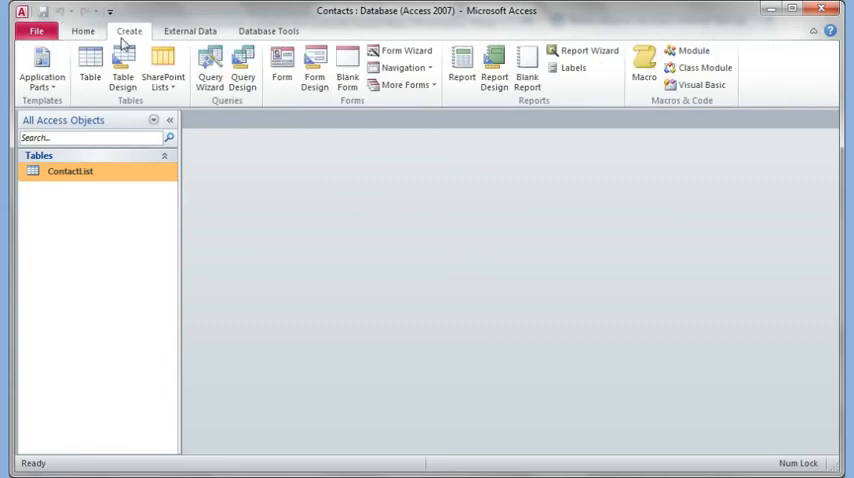
{"action": "mouse_move", "coordinate": [404, 50]}
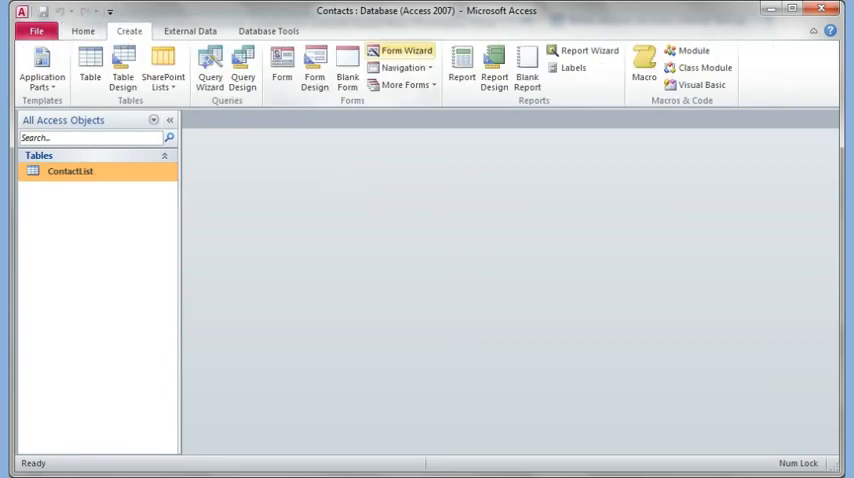
{"action": "mouse_move", "coordinate": [404, 50]}
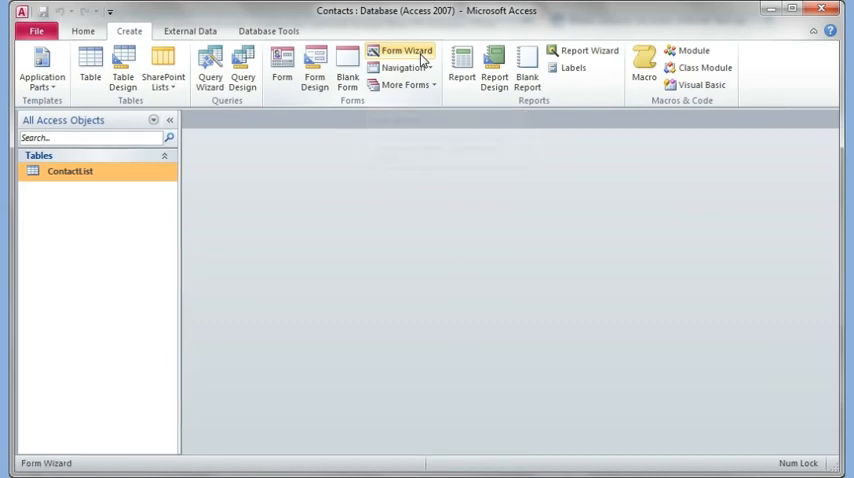
Start the Form Wizard with all ContactList fields except ContactId
{"action": "left_click", "coordinate": [406, 50]}
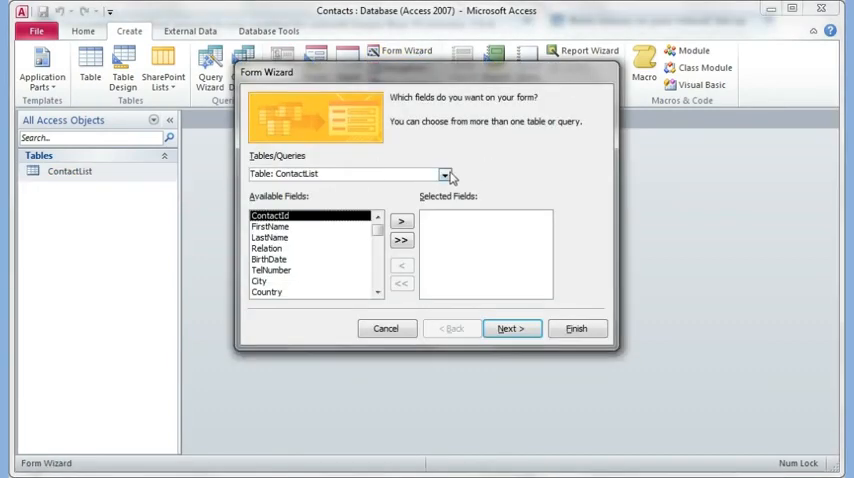
{"action": "left_click", "coordinate": [444, 172]}
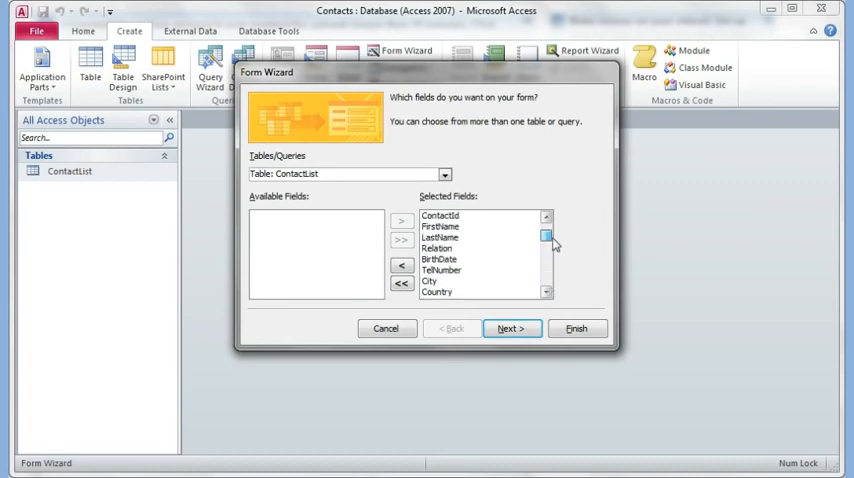
{"action": "left_click", "coordinate": [440, 216]}
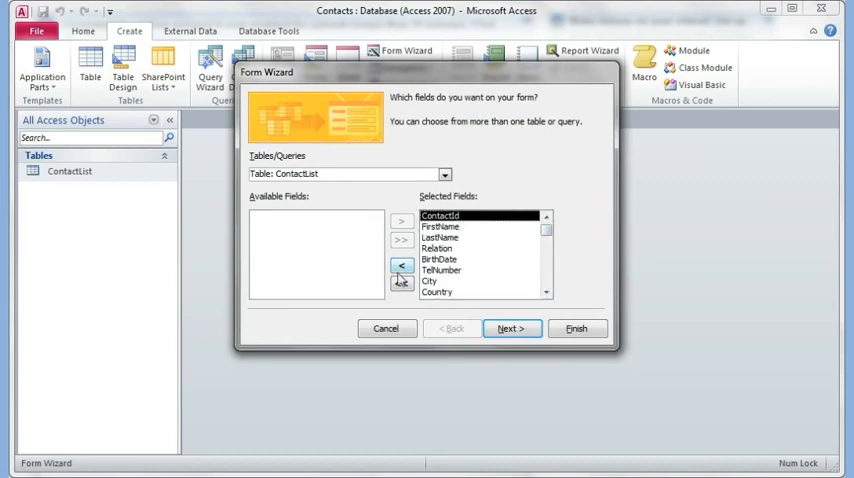
{"action": "left_click", "coordinate": [400, 264]}
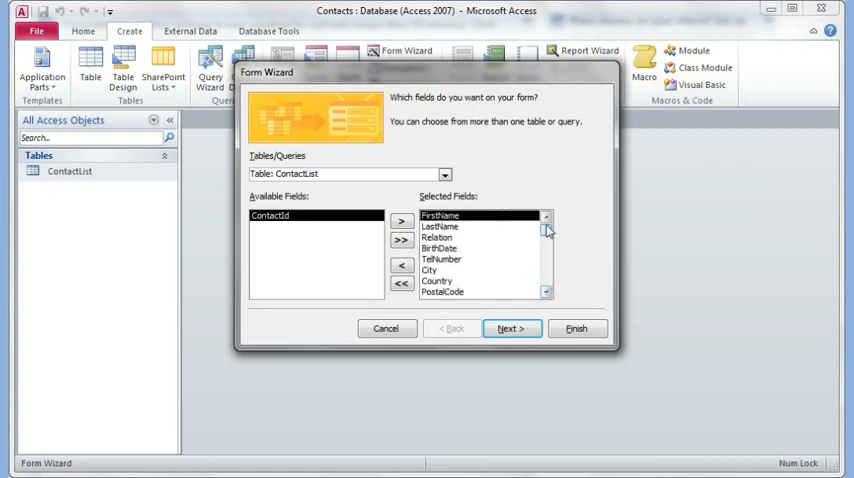
Keep the columnar layout, title it ContactList Form and finish the wizard
{"action": "left_click", "coordinate": [512, 328]}
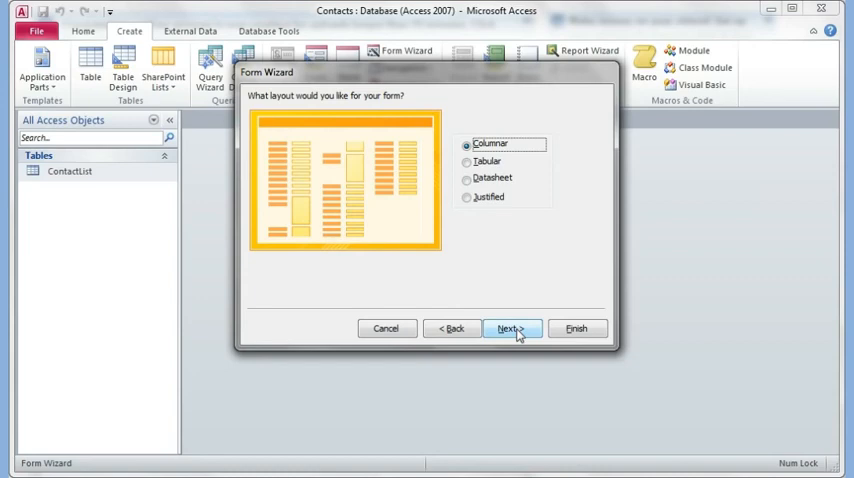
{"action": "left_click", "coordinate": [508, 328]}
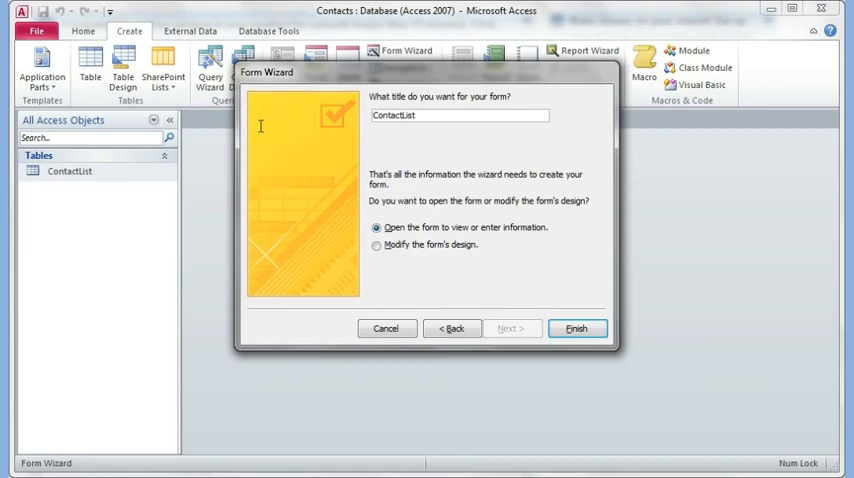
{"action": "type", "text": "Form"}
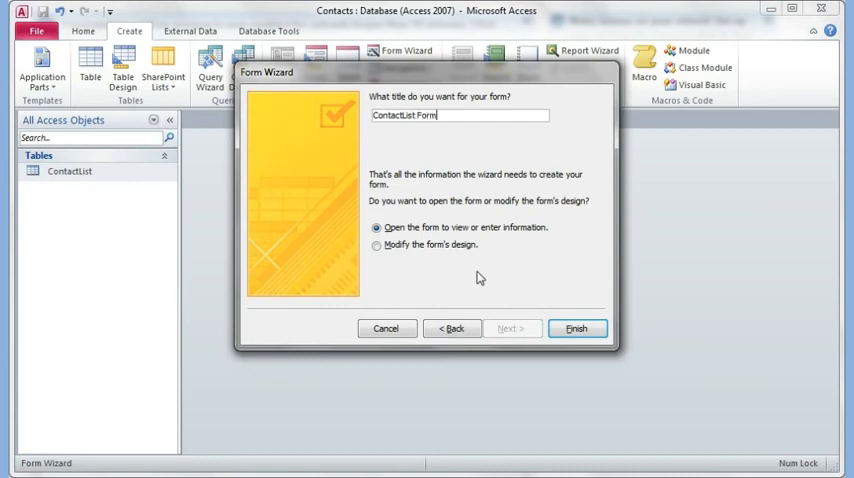
{"action": "left_click", "coordinate": [576, 328]}
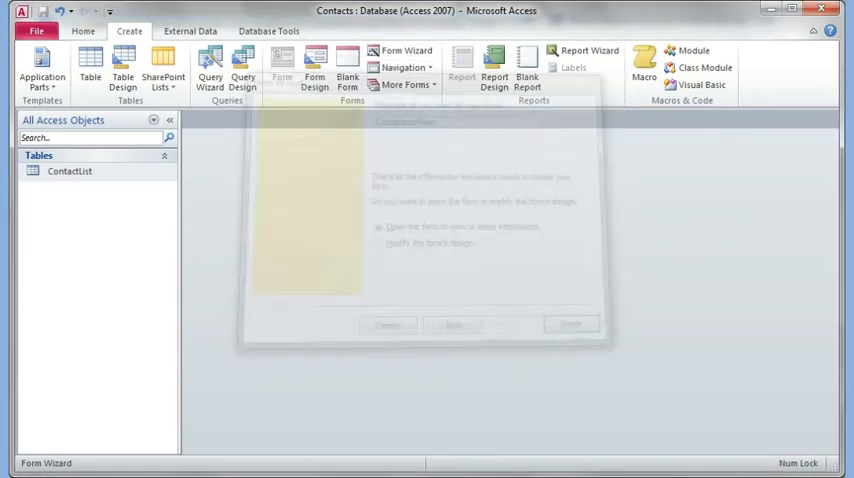
Open the new ContactList Form and start a blank contact record (11 of 11)
{"action": "left_click", "coordinate": [570, 324]}
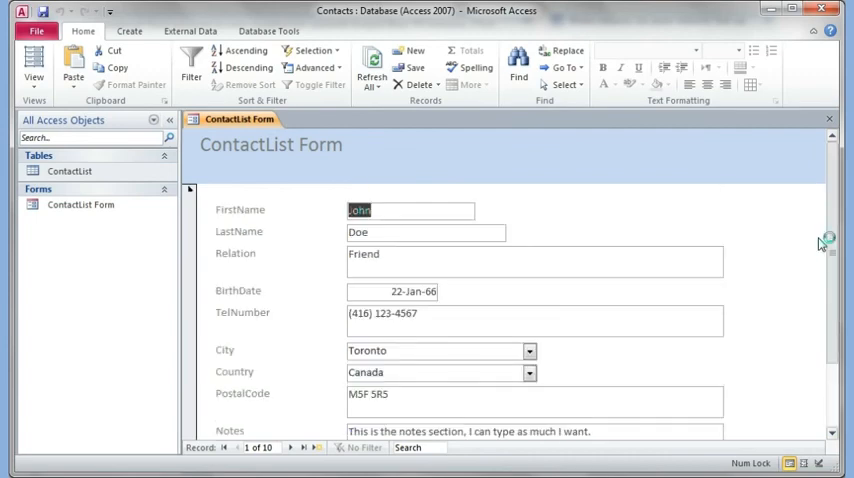
{"action": "mouse_move", "coordinate": [810, 256]}
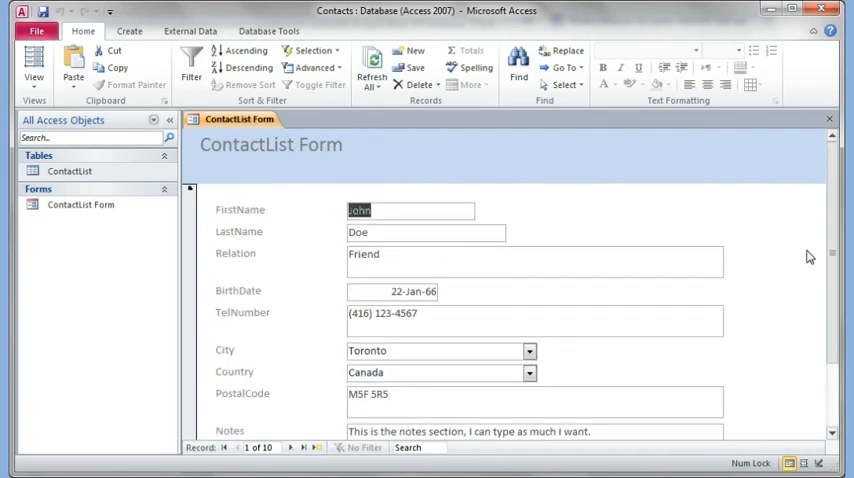
{"action": "left_click", "coordinate": [528, 348]}
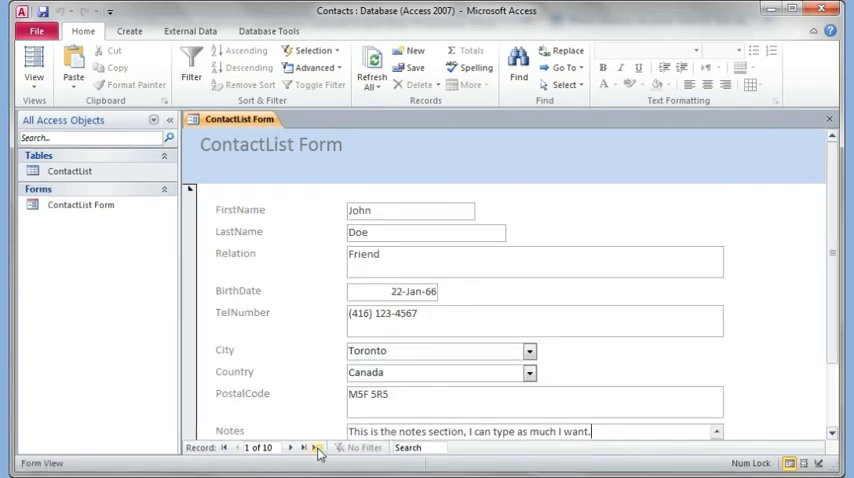
{"action": "left_click", "coordinate": [316, 448]}
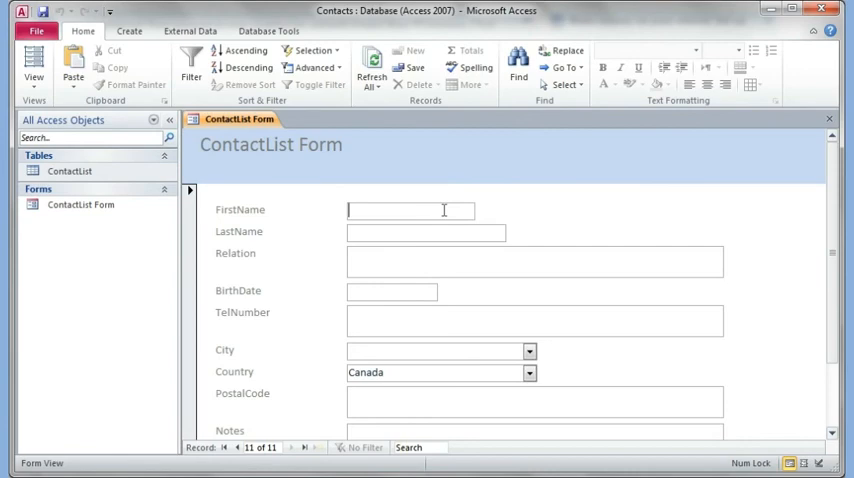
{"action": "type", "text": "Nita"}
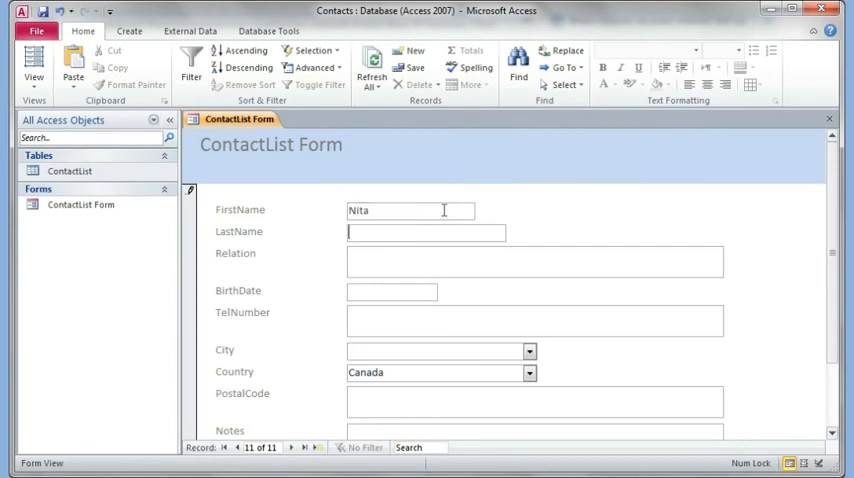
{"action": "type", "text": "Singh"}
{"action": "left_click", "coordinate": [536, 262]}
{"action": "type", "text": "Friend"}
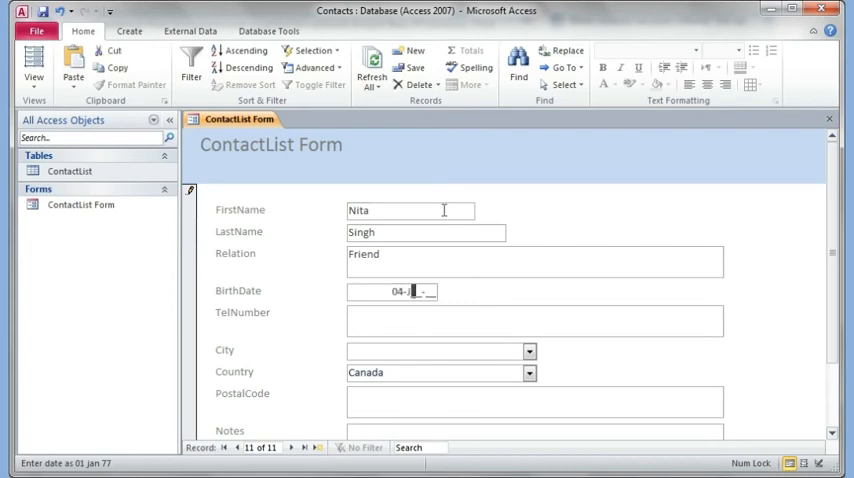
{"action": "type", "text": "Jul-69"}
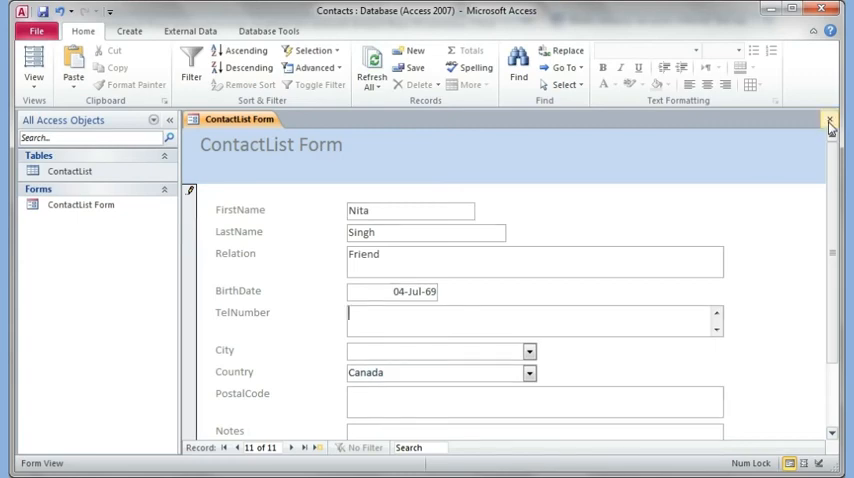
{"action": "mouse_move", "coordinate": [828, 120]}
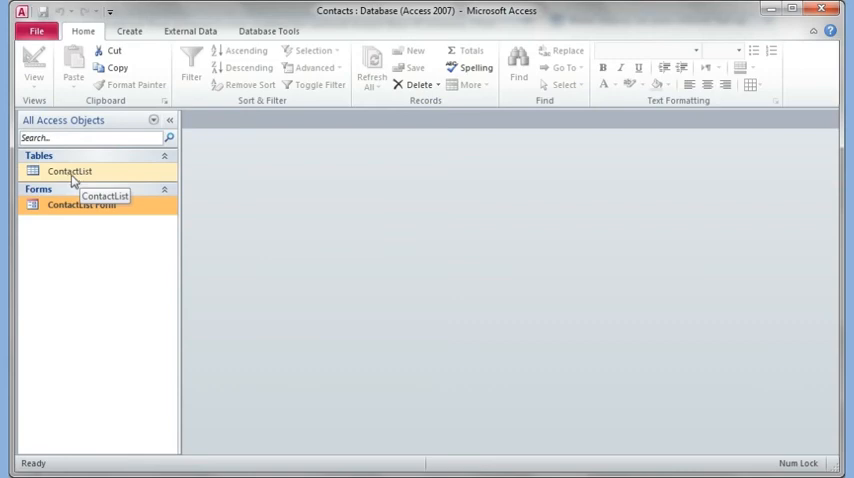
{"action": "double_click", "coordinate": [68, 172]}
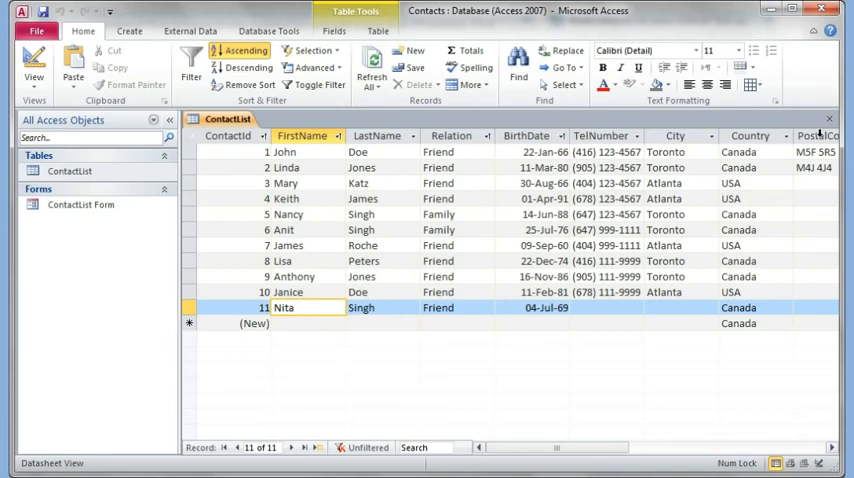
{"action": "left_click", "coordinate": [80, 204]}
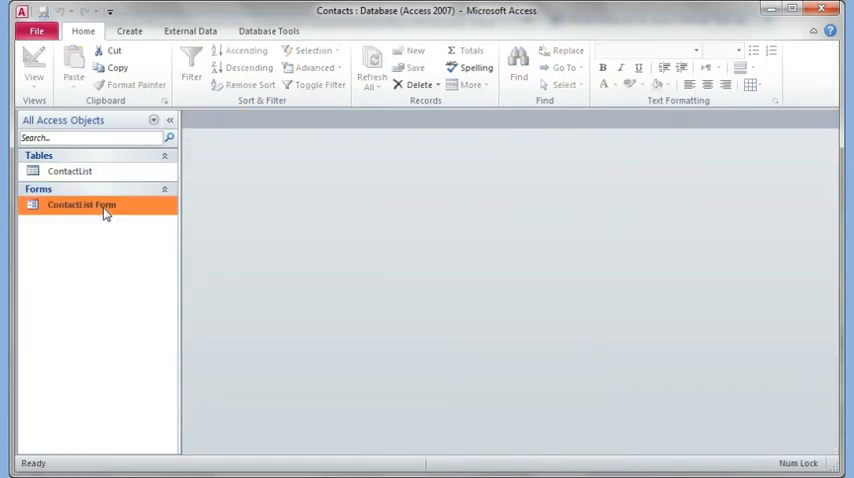
Open the ContactList Form and switch it into Layout View
{"action": "double_click", "coordinate": [80, 204]}
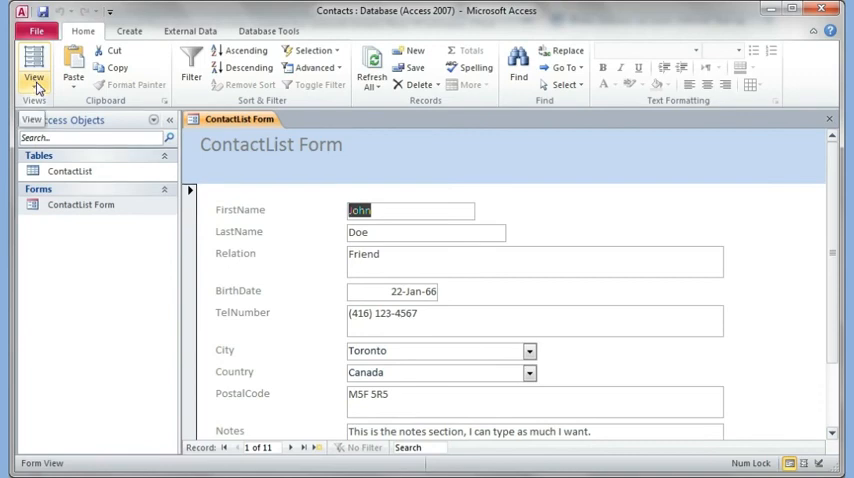
{"action": "left_click", "coordinate": [32, 68]}
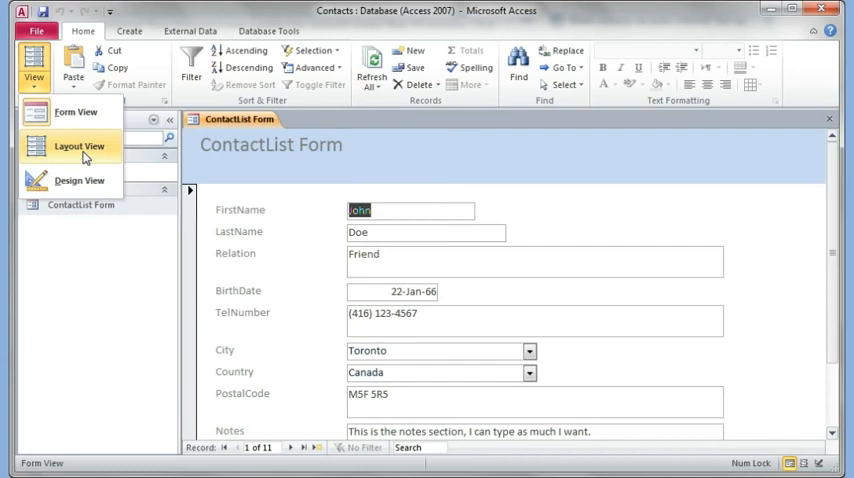
{"action": "mouse_move", "coordinate": [78, 180]}
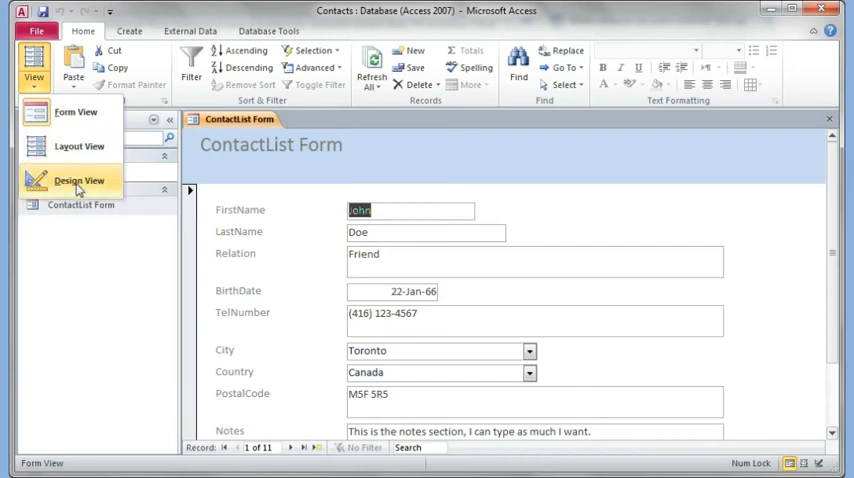
{"action": "mouse_move", "coordinate": [80, 146]}
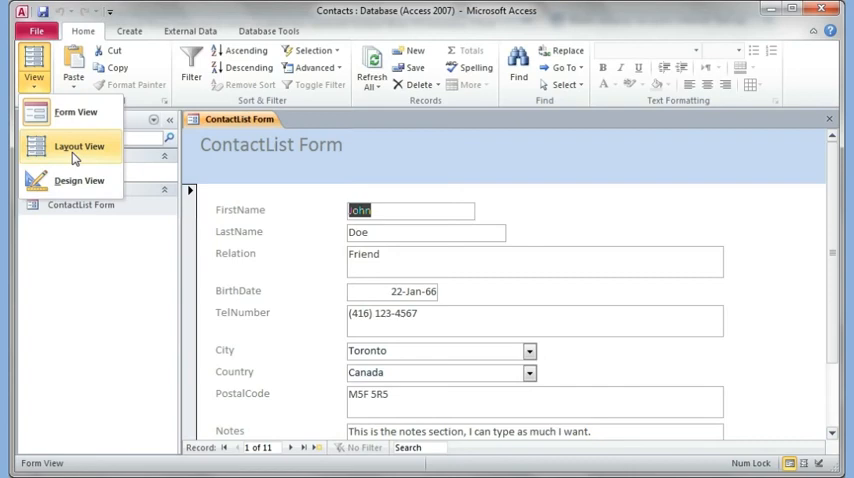
{"action": "left_click", "coordinate": [78, 146]}
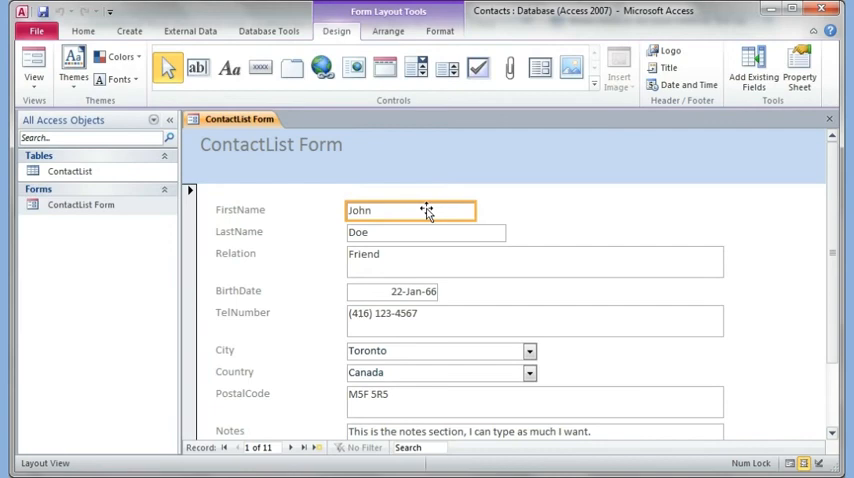
{"action": "mouse_move", "coordinate": [464, 288]}
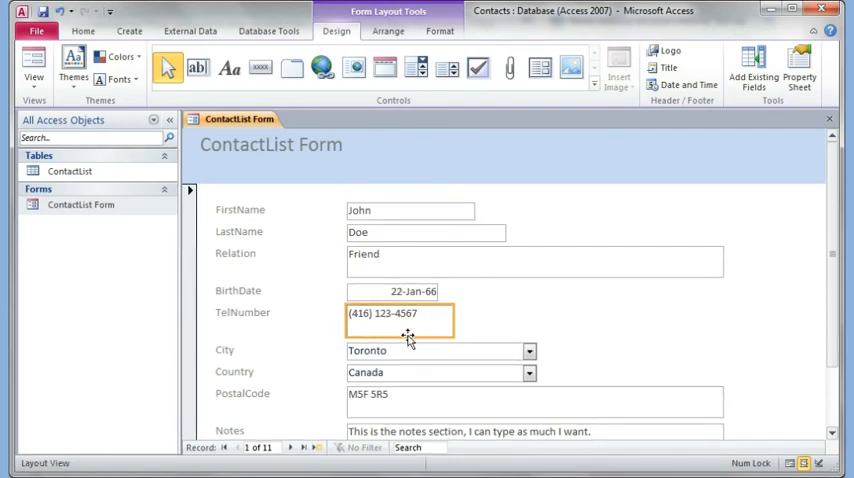
{"action": "mouse_move", "coordinate": [566, 330]}
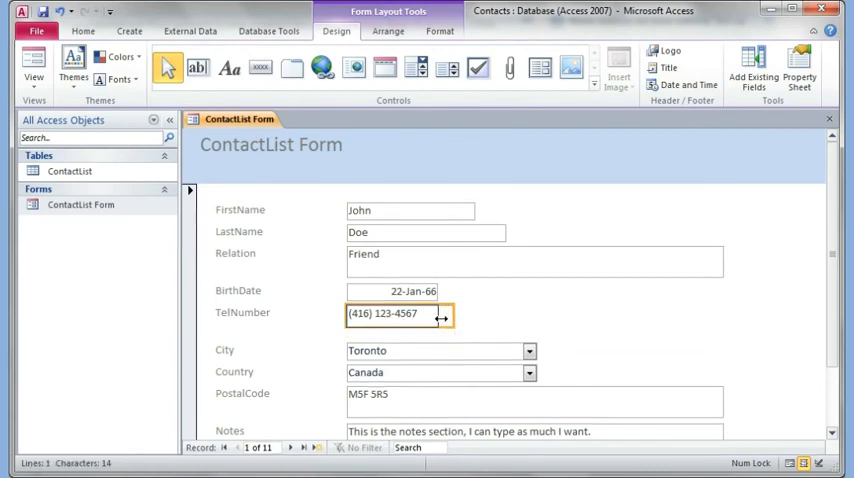
Drag TelNumber beside BirthDate and move City, Country, PostalCode and Notes upward
{"action": "left_click", "coordinate": [534, 252]}
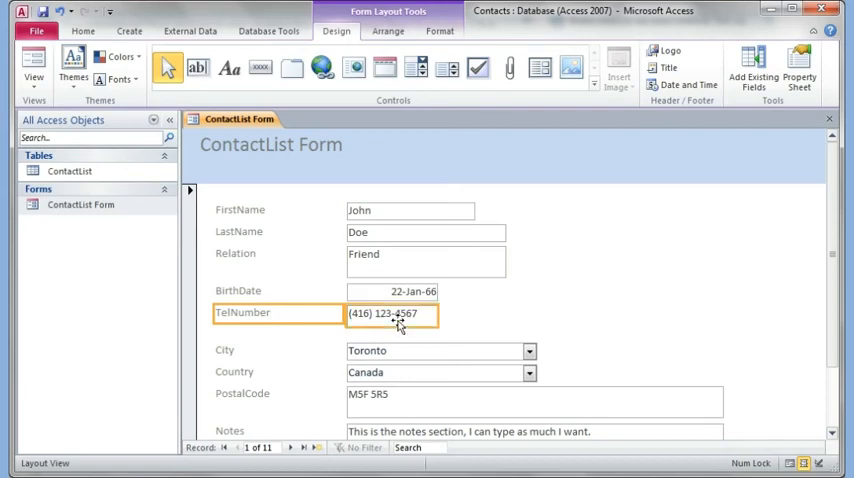
{"action": "mouse_move", "coordinate": [572, 292]}
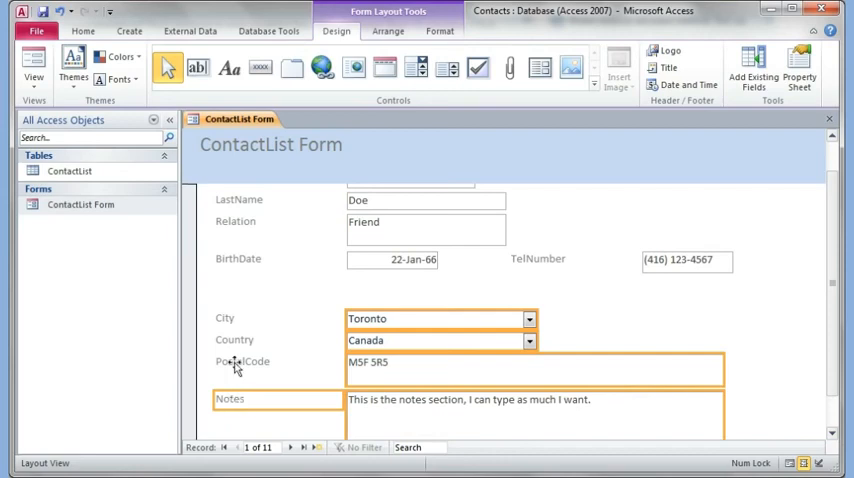
{"action": "left_click", "coordinate": [228, 318]}
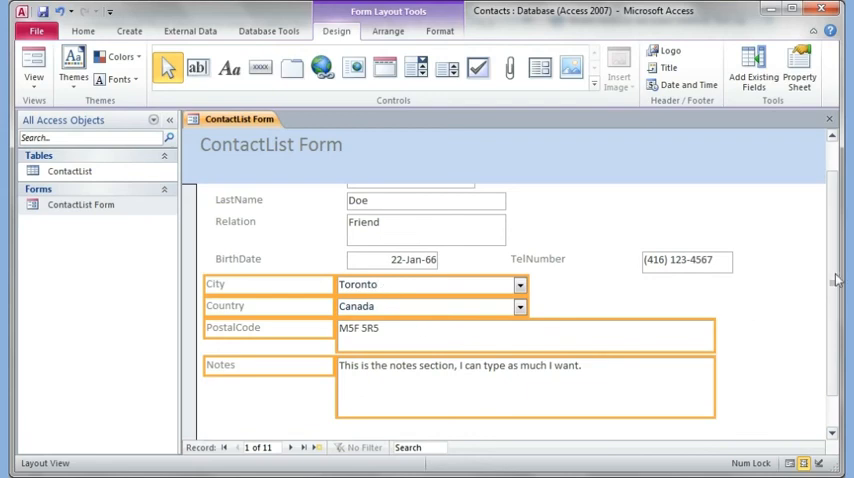
{"action": "scroll", "scroll_direction": "down", "scroll_amount": 3}
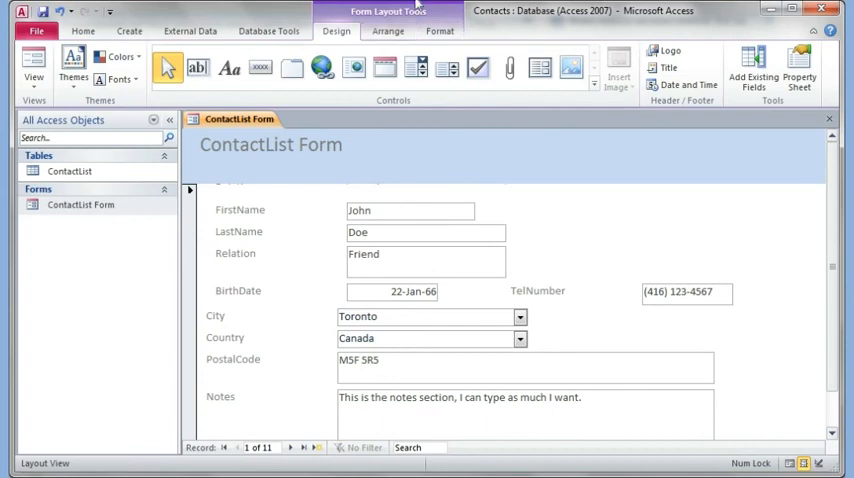
{"action": "mouse_move", "coordinate": [328, 238]}
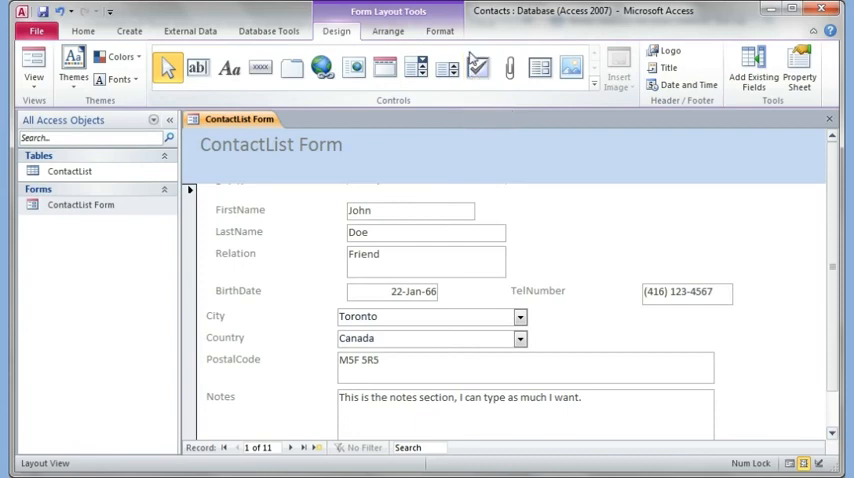
{"action": "left_click", "coordinate": [440, 32]}
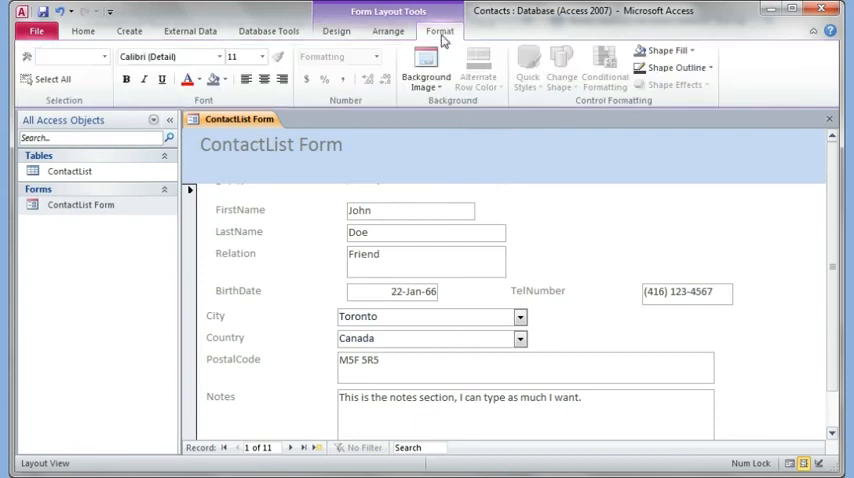
{"action": "left_click", "coordinate": [388, 32]}
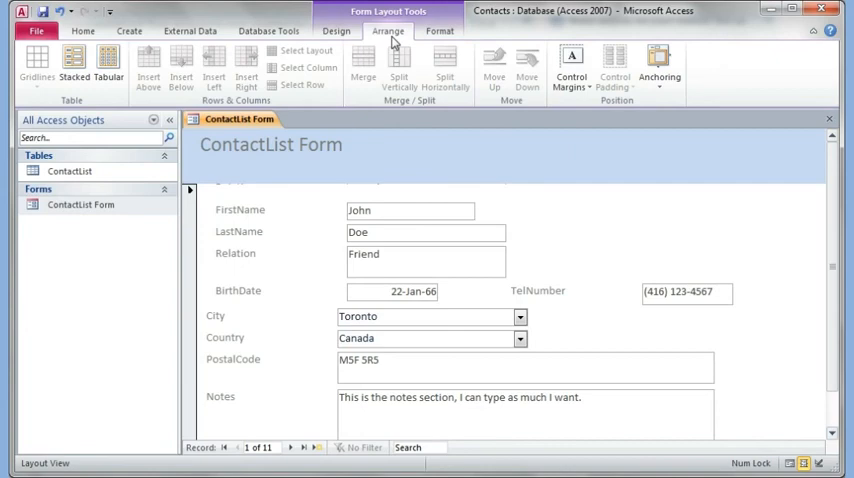
{"action": "left_click", "coordinate": [336, 30]}
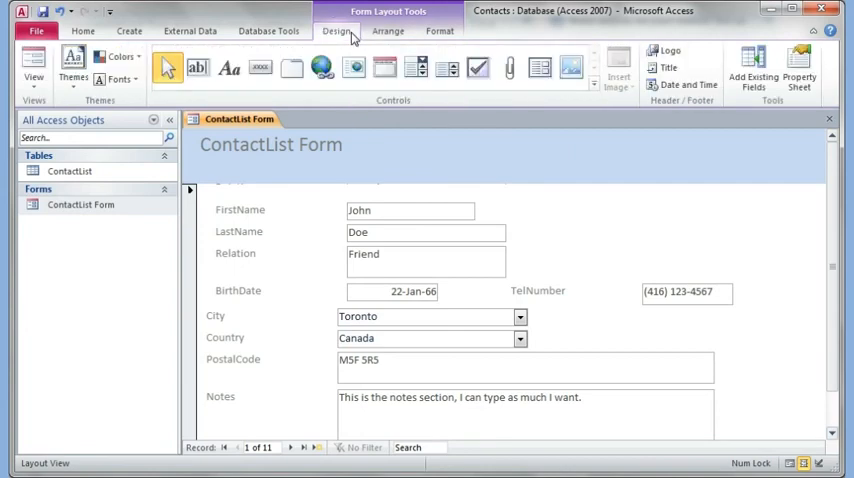
{"action": "left_click", "coordinate": [72, 64]}
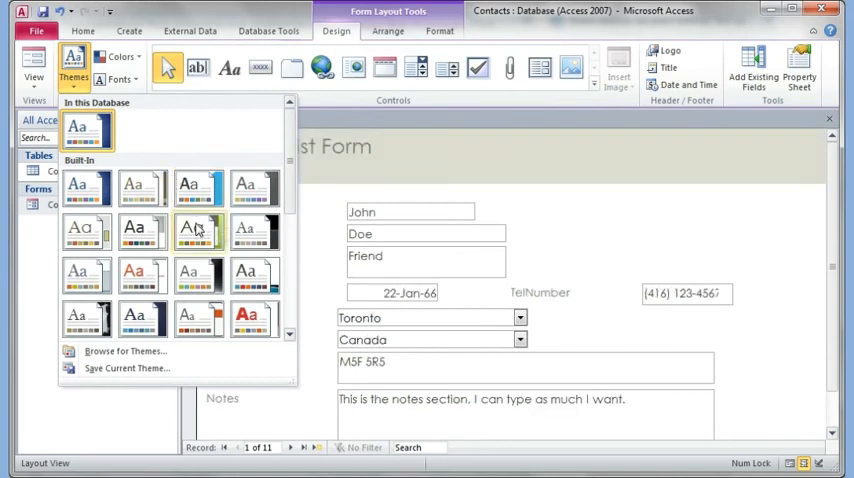
Apply a different built-in theme, changing the form's fonts and header colours
{"action": "left_click", "coordinate": [256, 318]}
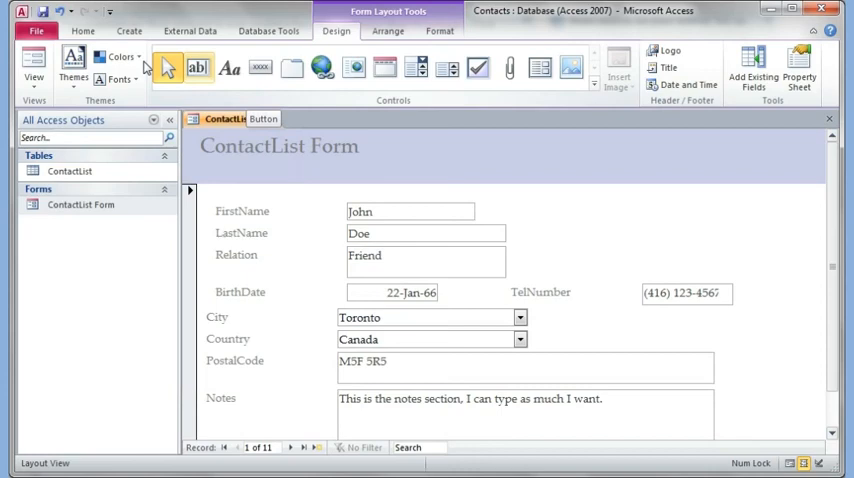
{"action": "left_click", "coordinate": [32, 70]}
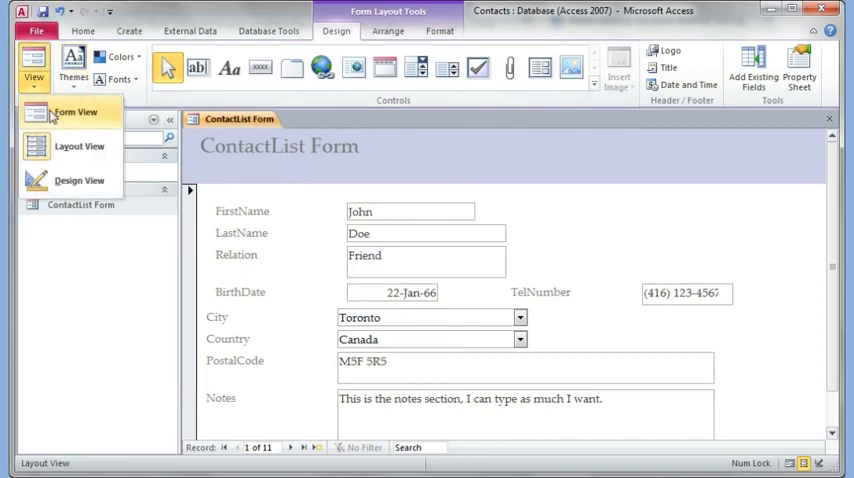
Show the themed form in Form View with John Doe's record
{"action": "left_click", "coordinate": [76, 112]}
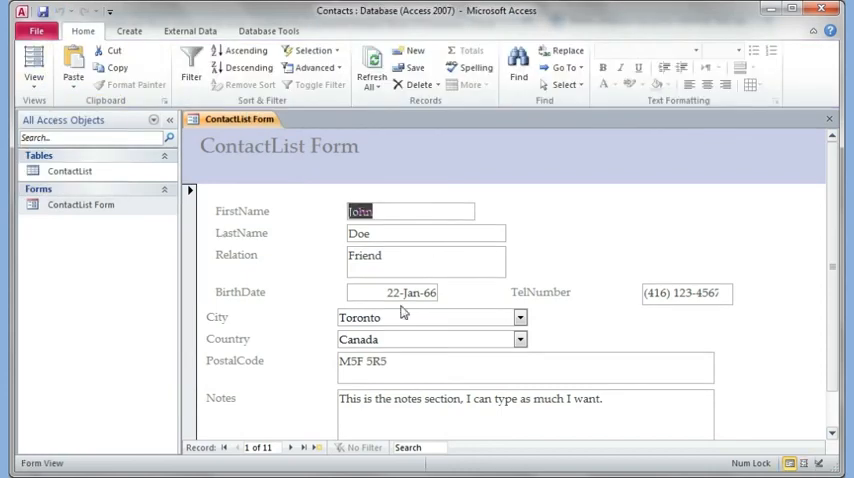
{"action": "mouse_move", "coordinate": [704, 312]}
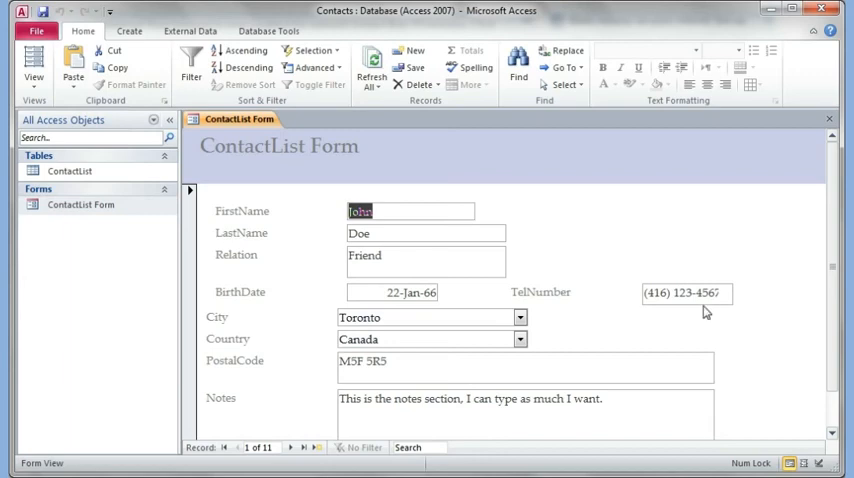
{"action": "mouse_move", "coordinate": [572, 298]}
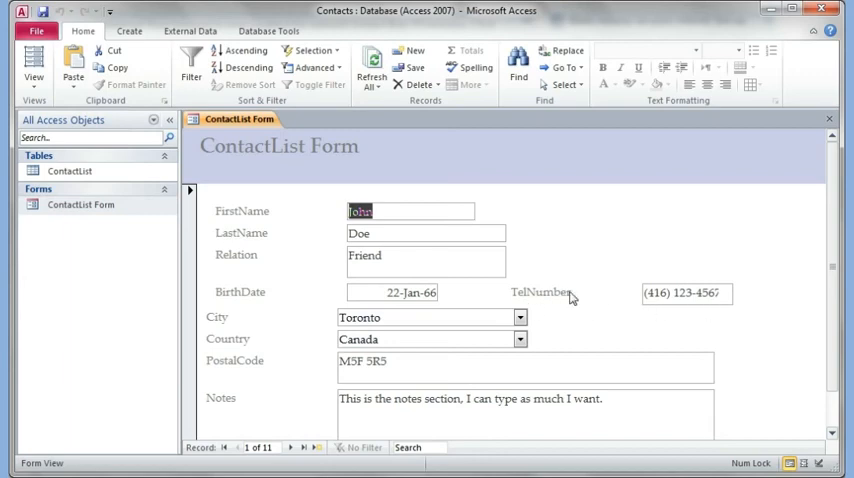
{"action": "mouse_move", "coordinate": [538, 308]}
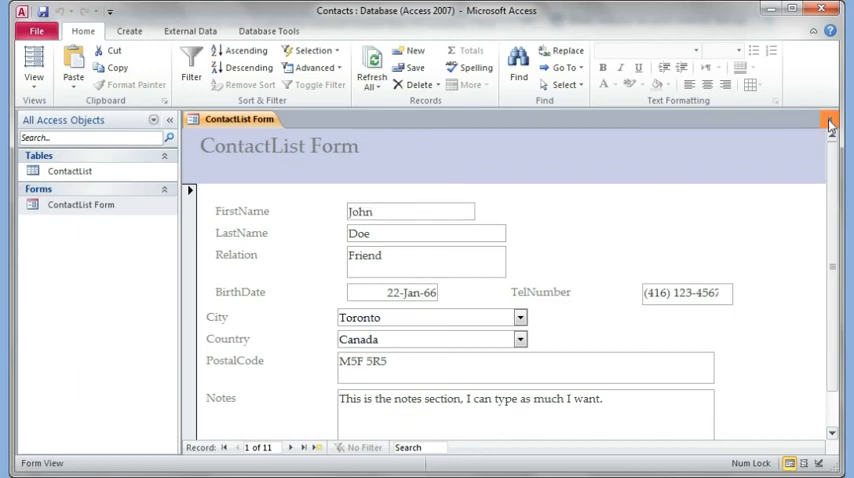
Close the form saving its design changes, cancel a stray Form Wizard, and reopen ContactList Form
{"action": "left_click", "coordinate": [830, 120]}
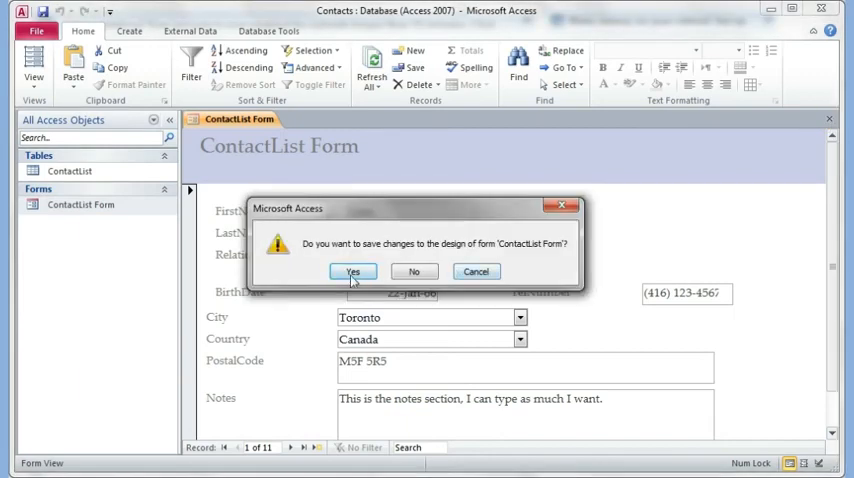
{"action": "left_click", "coordinate": [352, 272]}
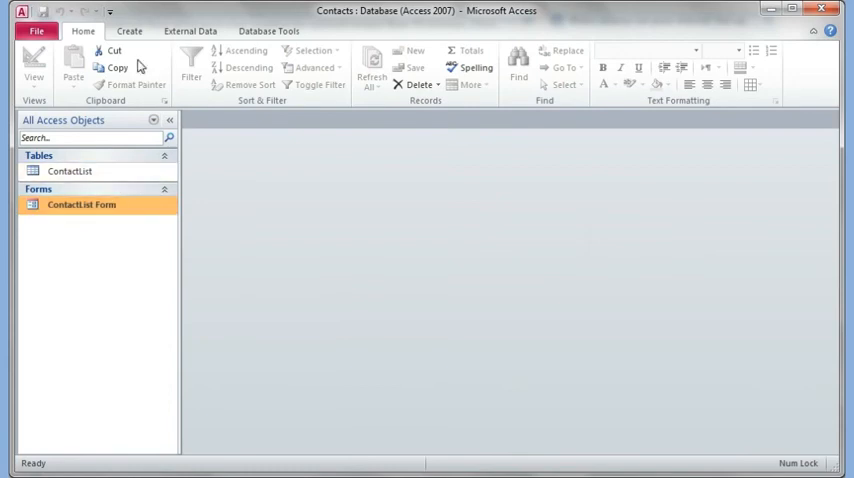
{"action": "left_click", "coordinate": [128, 32]}
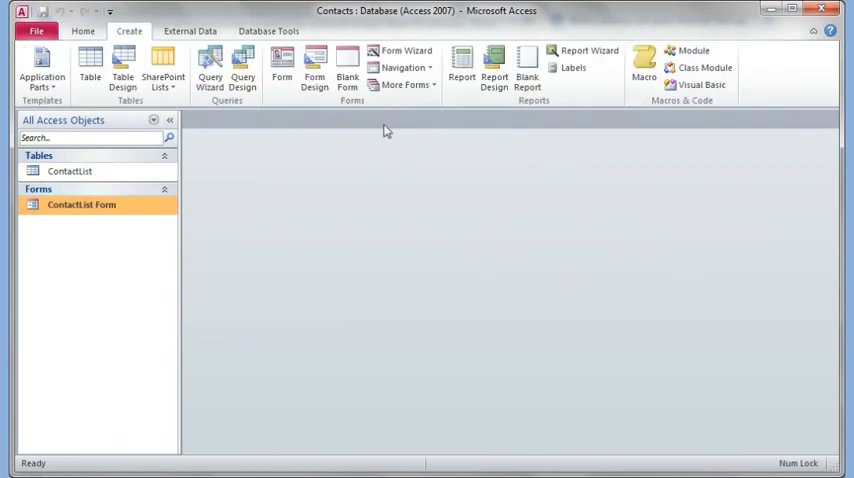
{"action": "left_click", "coordinate": [402, 50]}
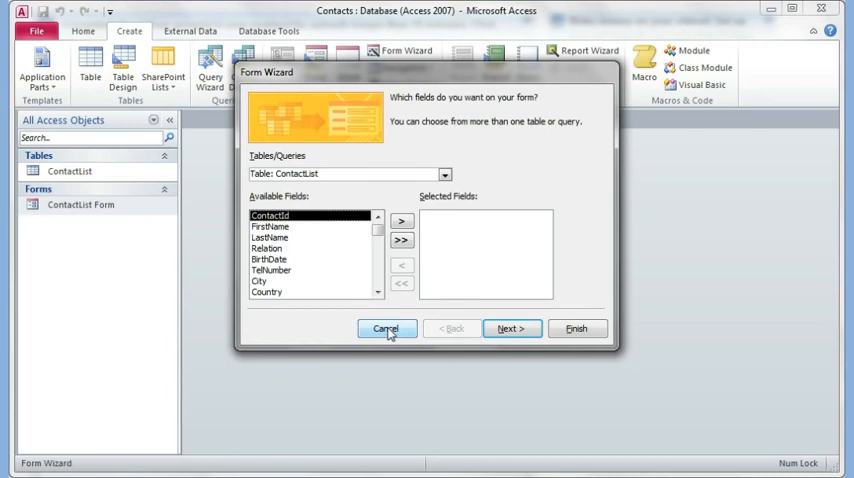
{"action": "left_click", "coordinate": [386, 328]}
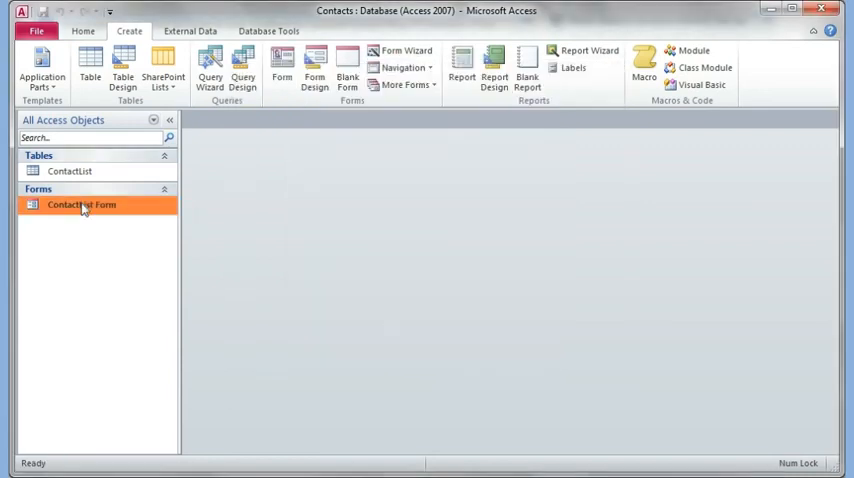
{"action": "double_click", "coordinate": [80, 204]}
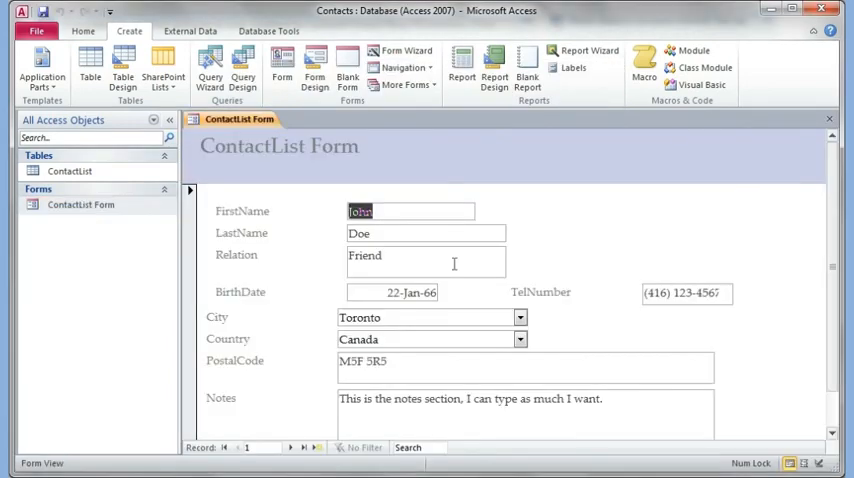
{"action": "left_click", "coordinate": [316, 448]}
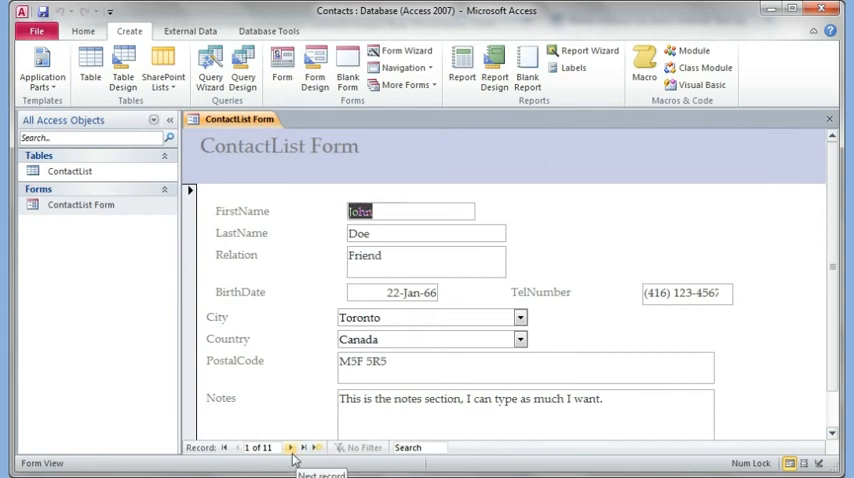
{"action": "left_click", "coordinate": [292, 448]}
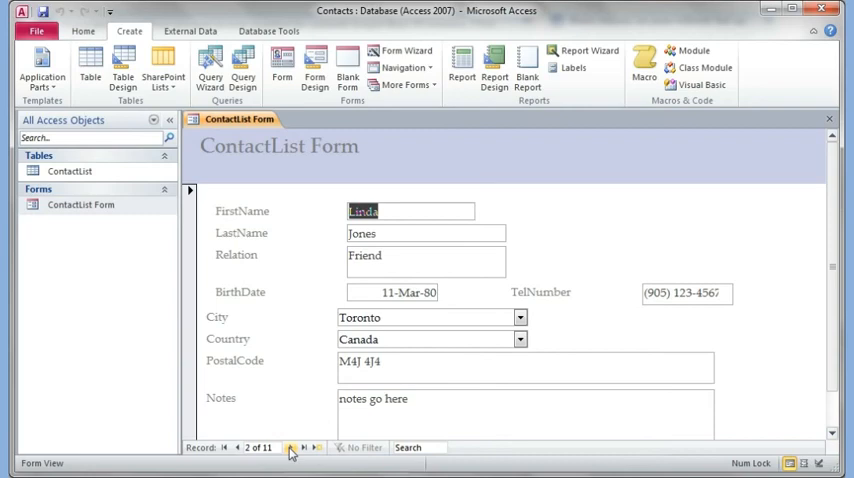
{"action": "left_click", "coordinate": [292, 448]}
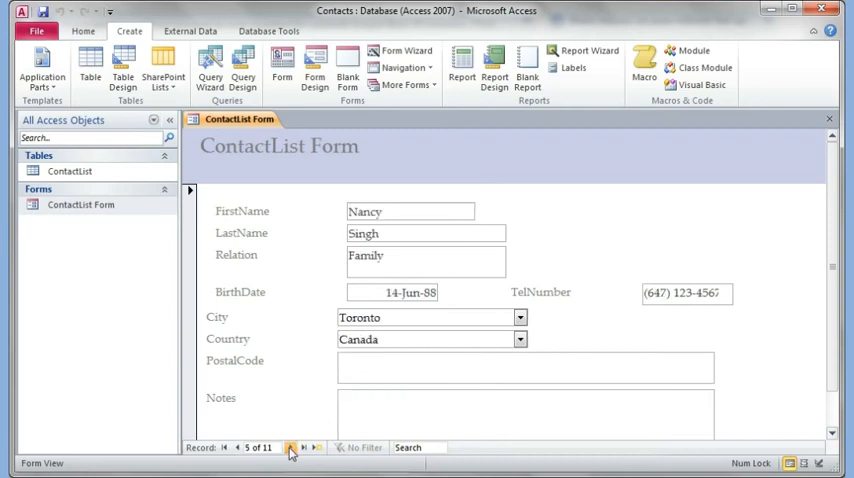
{"action": "left_click", "coordinate": [290, 448]}
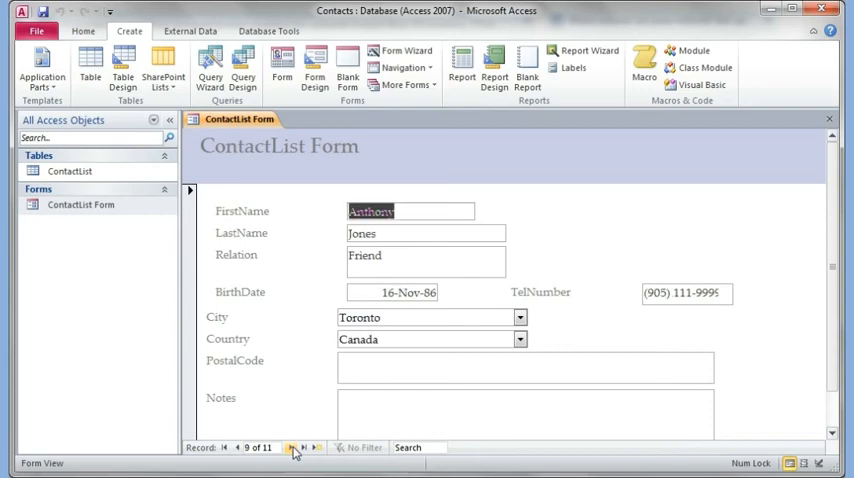
{"action": "left_click", "coordinate": [292, 448]}
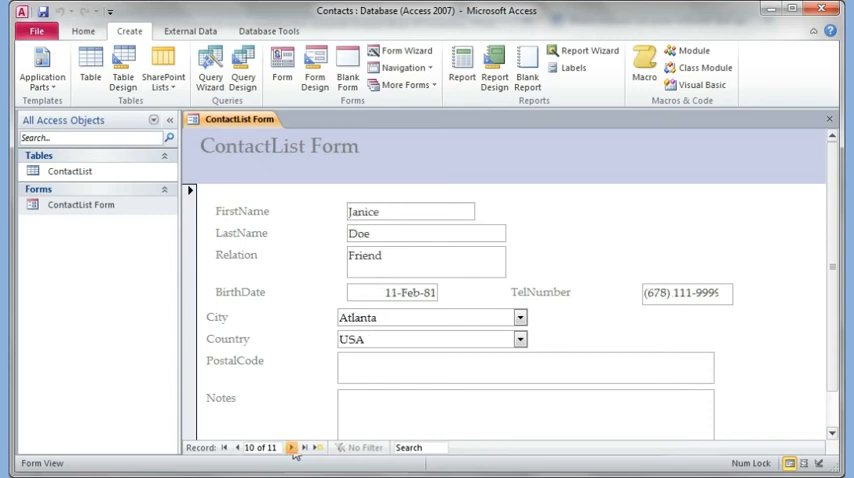
{"action": "left_click", "coordinate": [292, 448]}
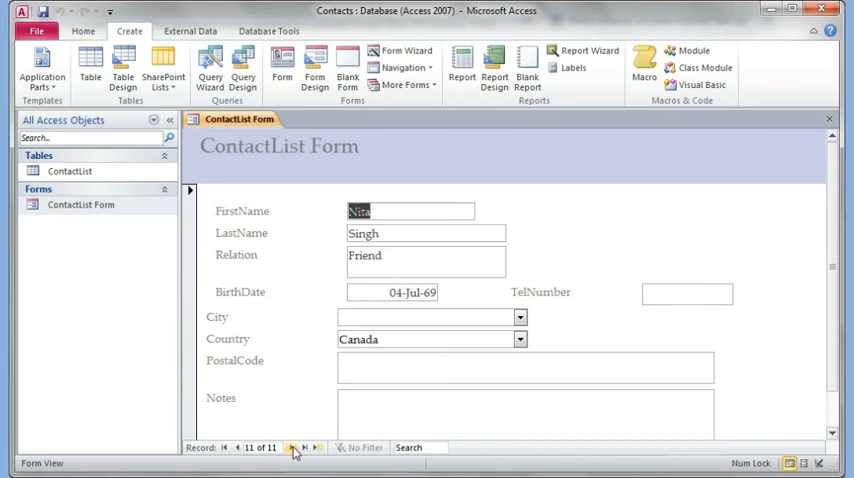